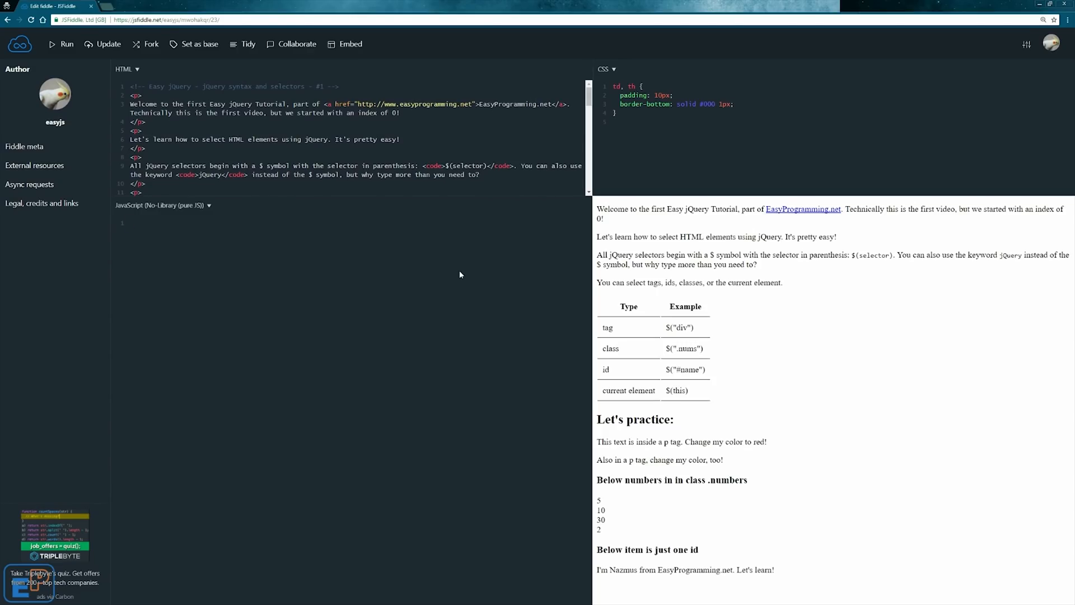
# Try the light editor theme in display settings, then switch back to dark
pyautogui.click(131, 222)
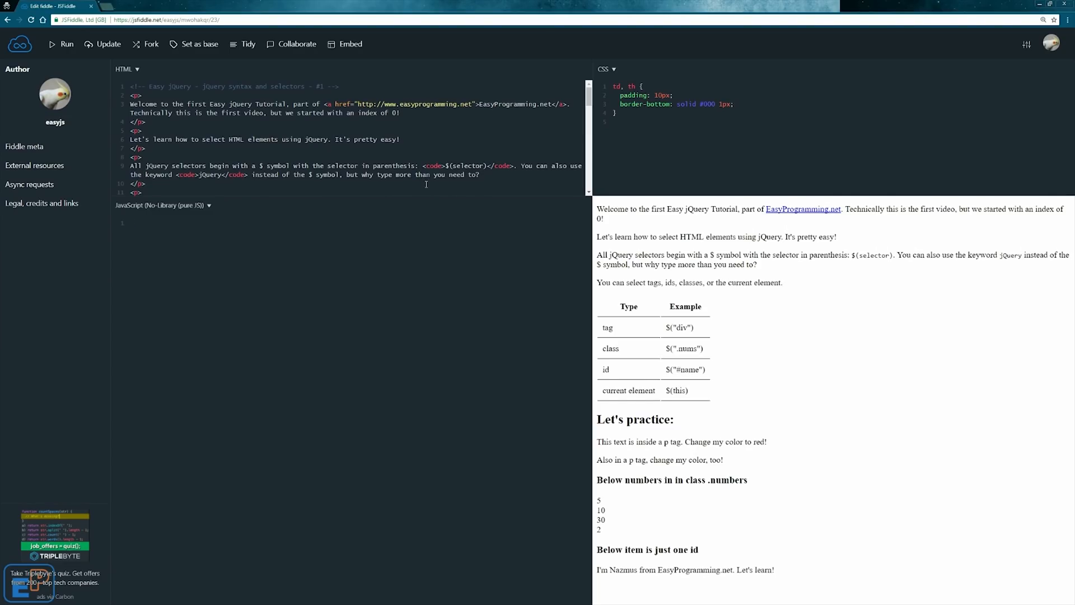
pyautogui.moveTo(452, 202)
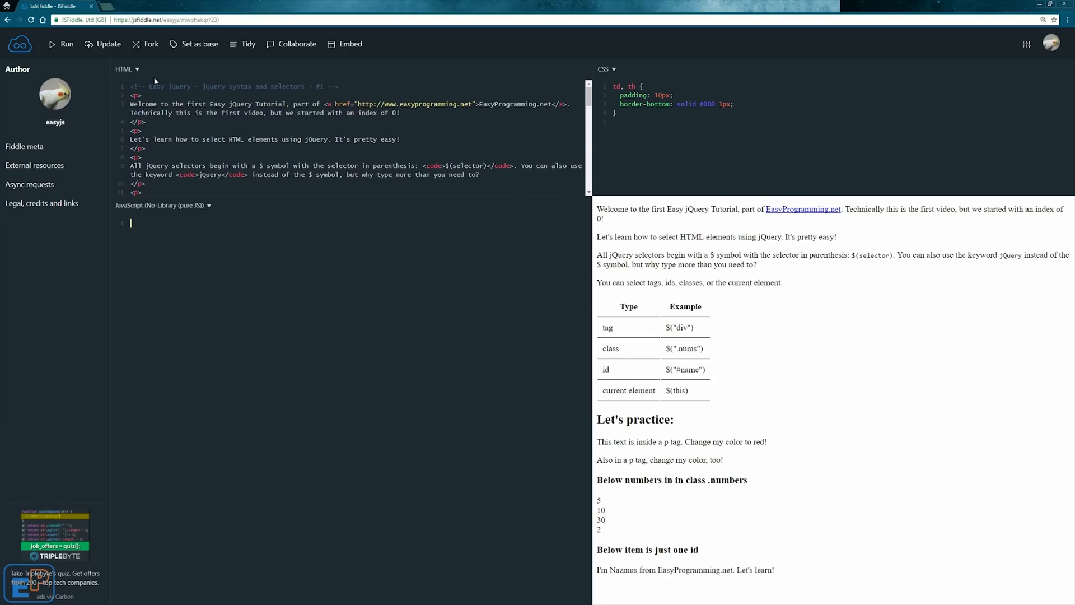
pyautogui.moveTo(183, 126)
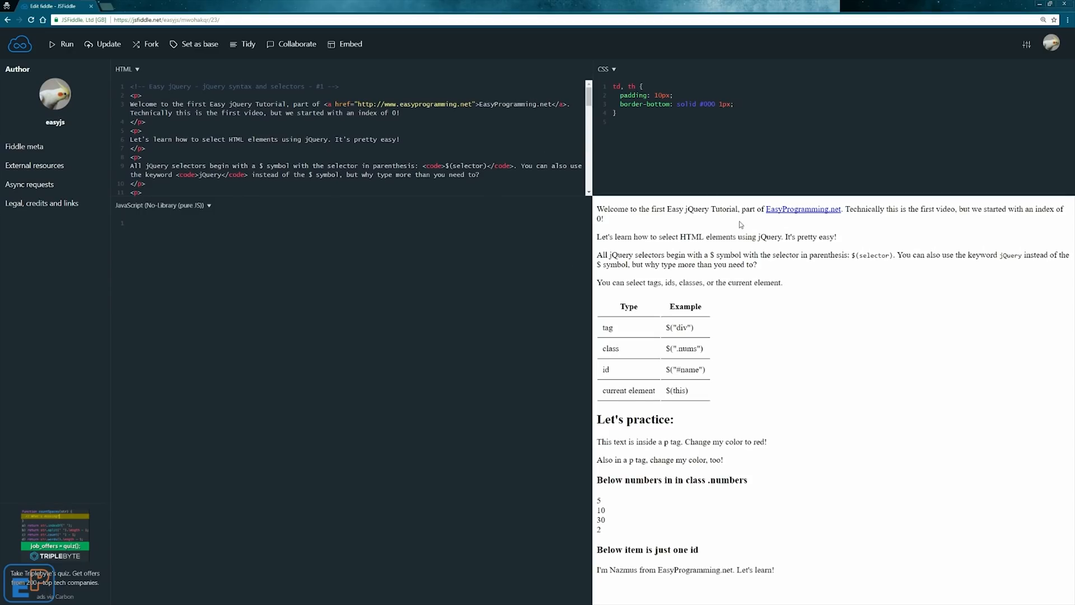
pyautogui.click(1026, 44)
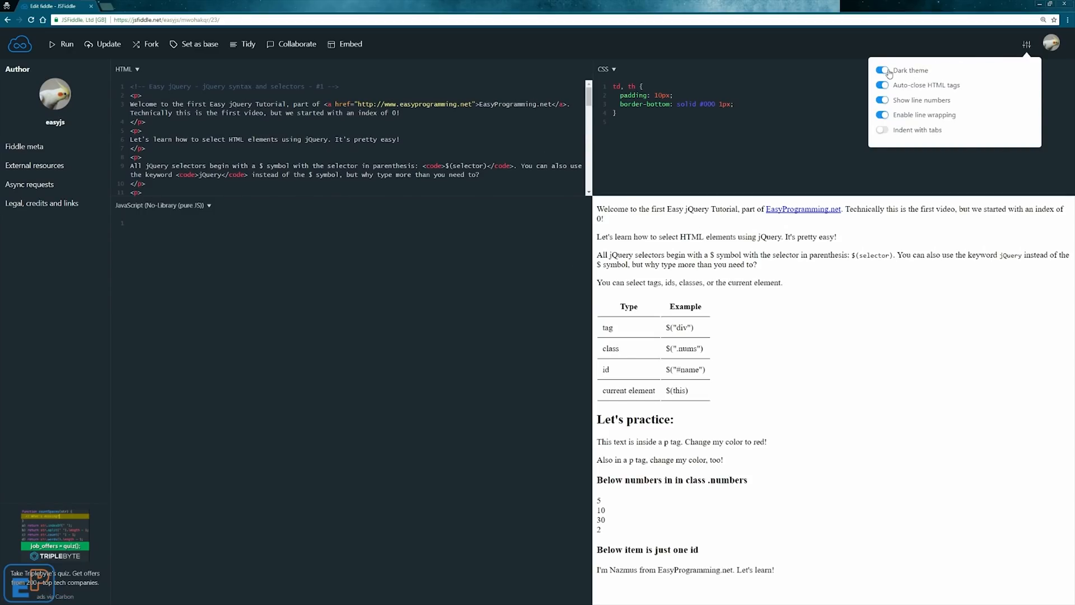
pyautogui.click(884, 70)
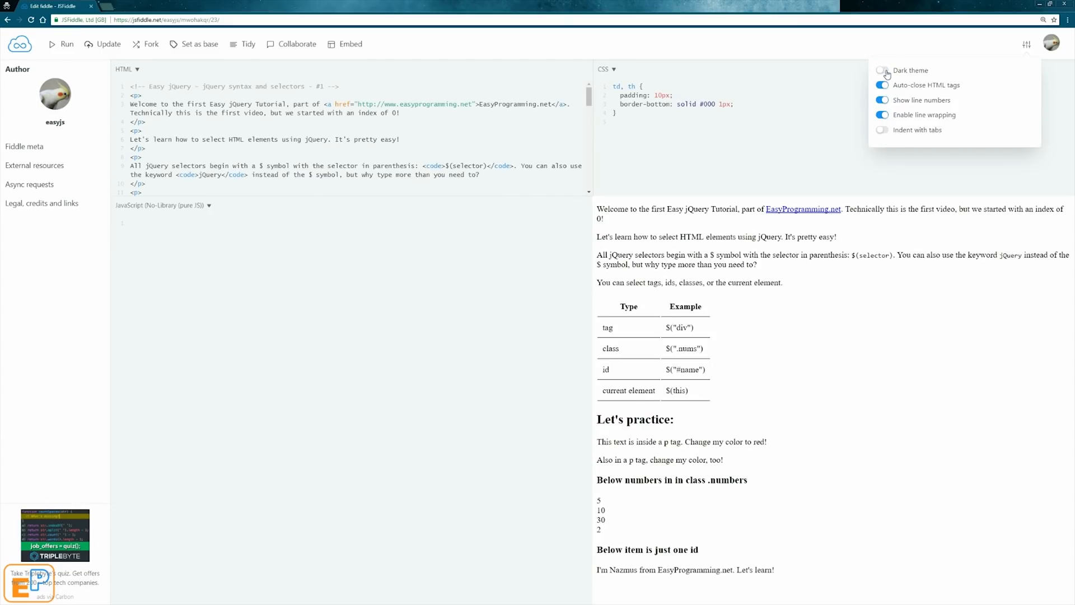
pyautogui.click(882, 70)
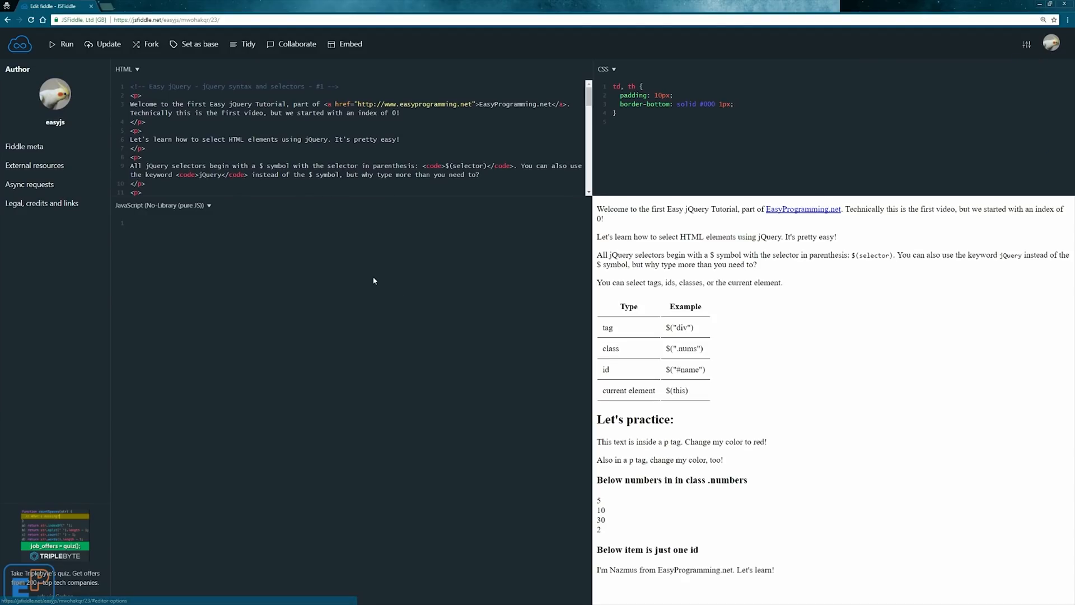
pyautogui.moveTo(370, 278)
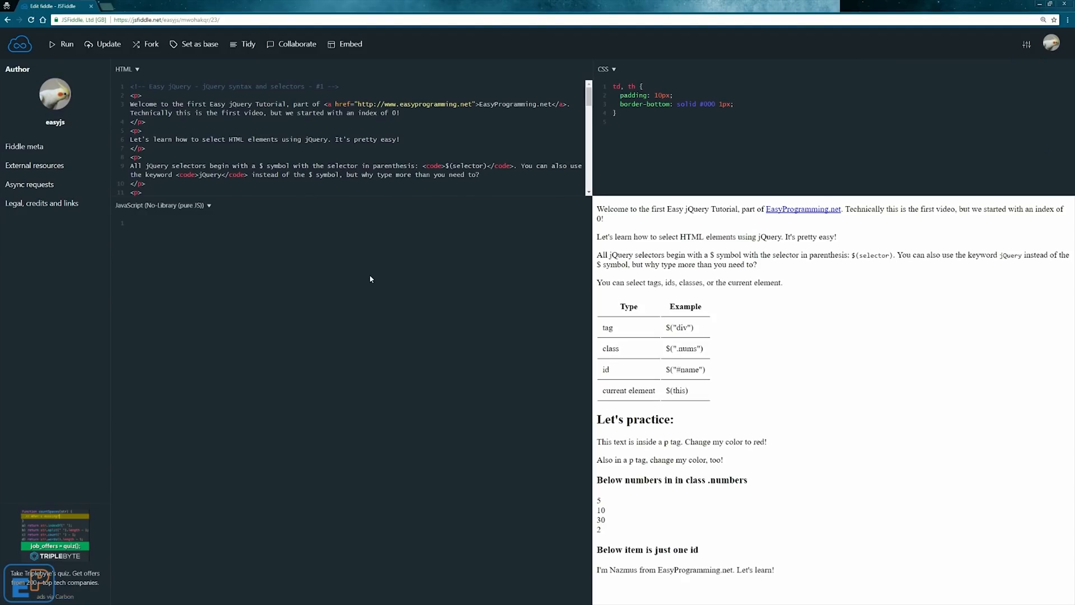
pyautogui.moveTo(177, 257)
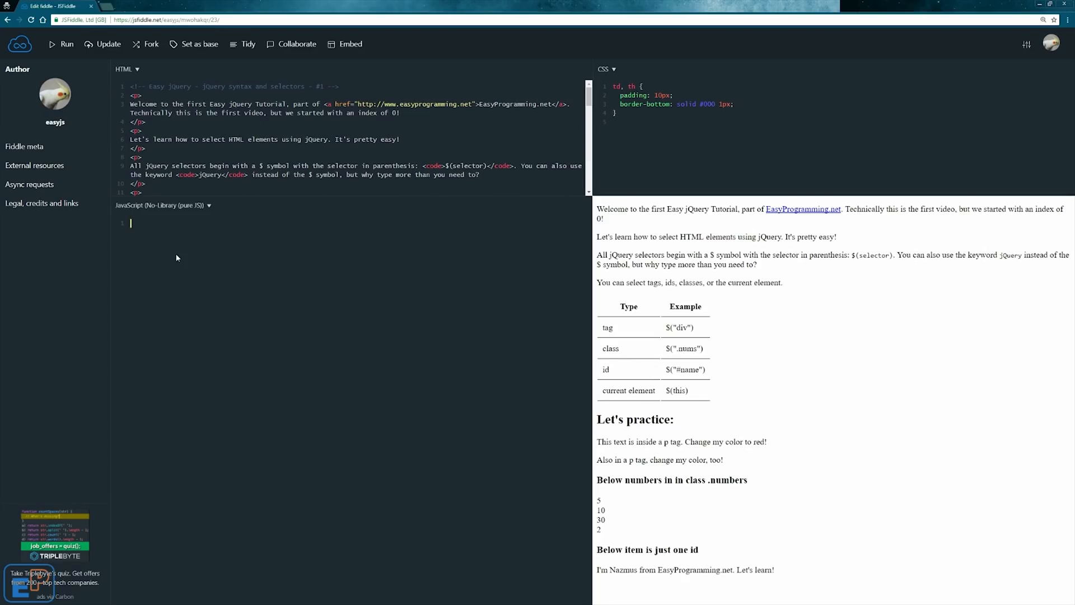
pyautogui.moveTo(754, 129)
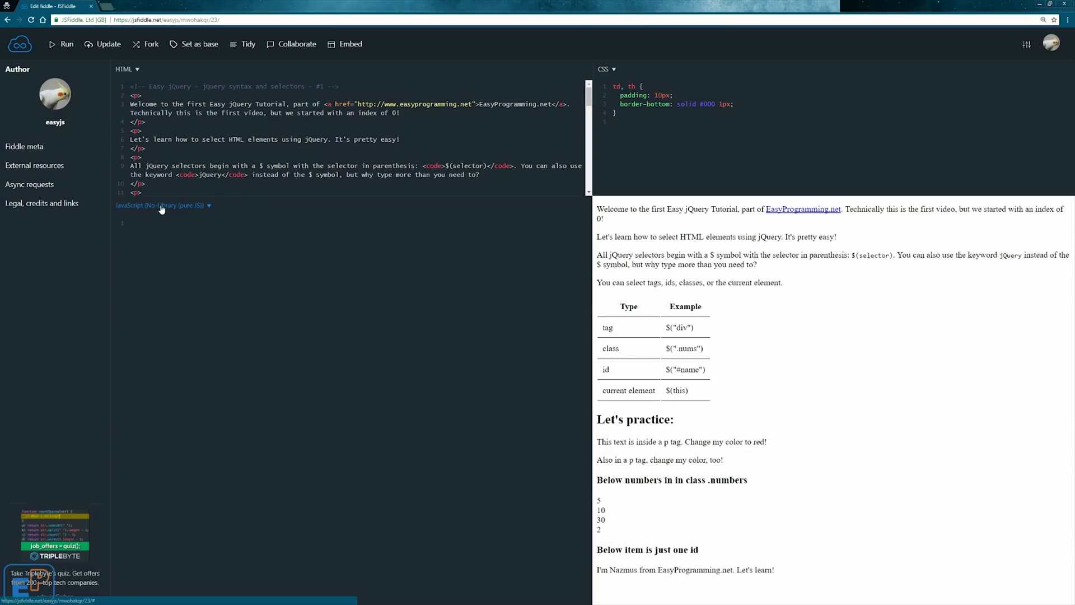
# Set the JavaScript framework to jQuery 3.2.1, keeping load type onLoad
pyautogui.click(163, 205)
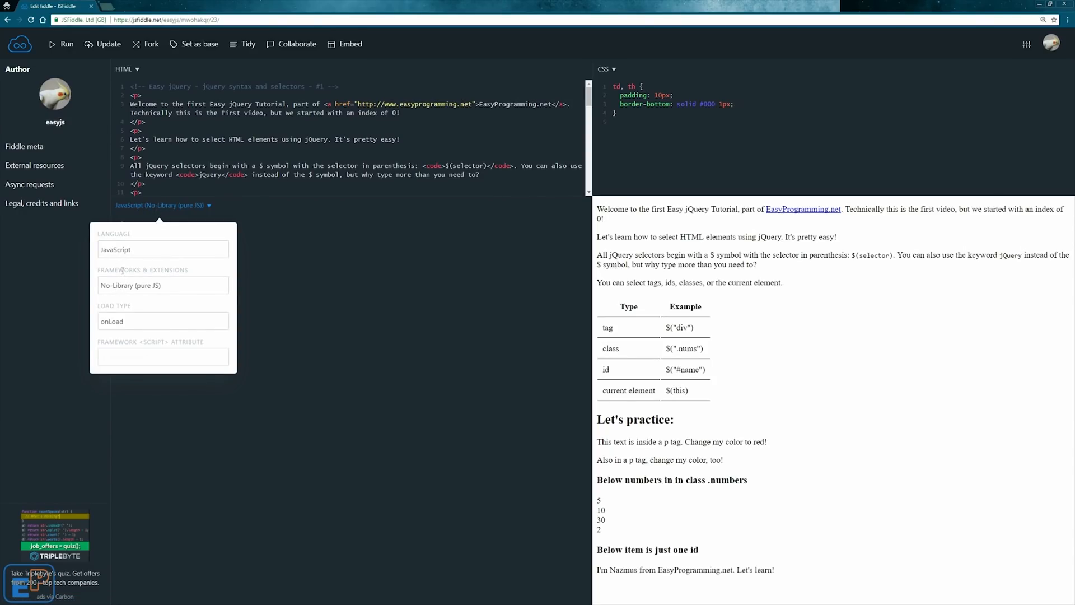
pyautogui.click(162, 285)
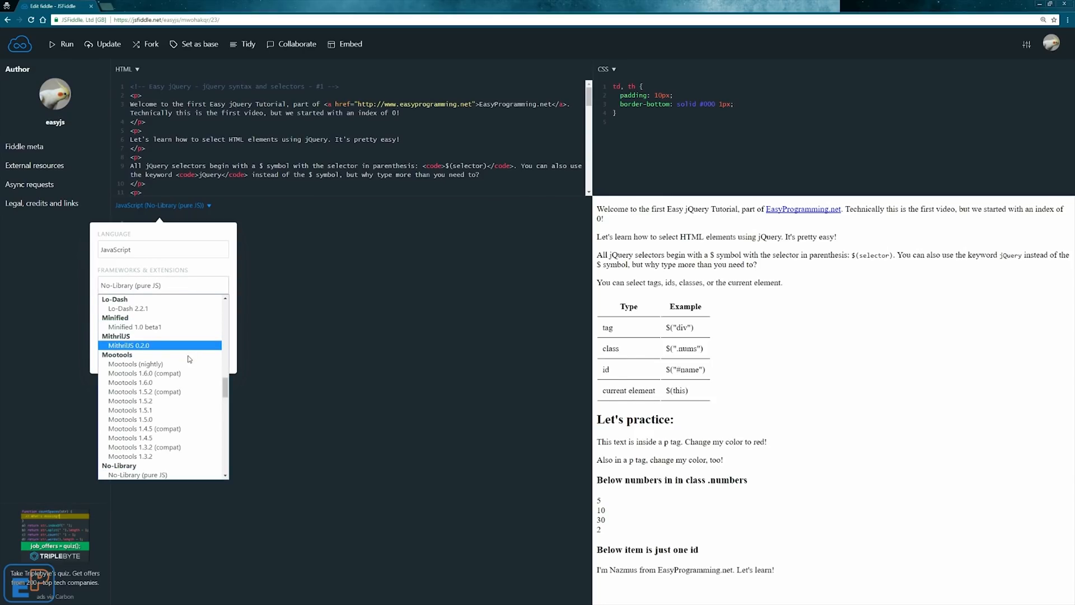
pyautogui.scroll(-3)
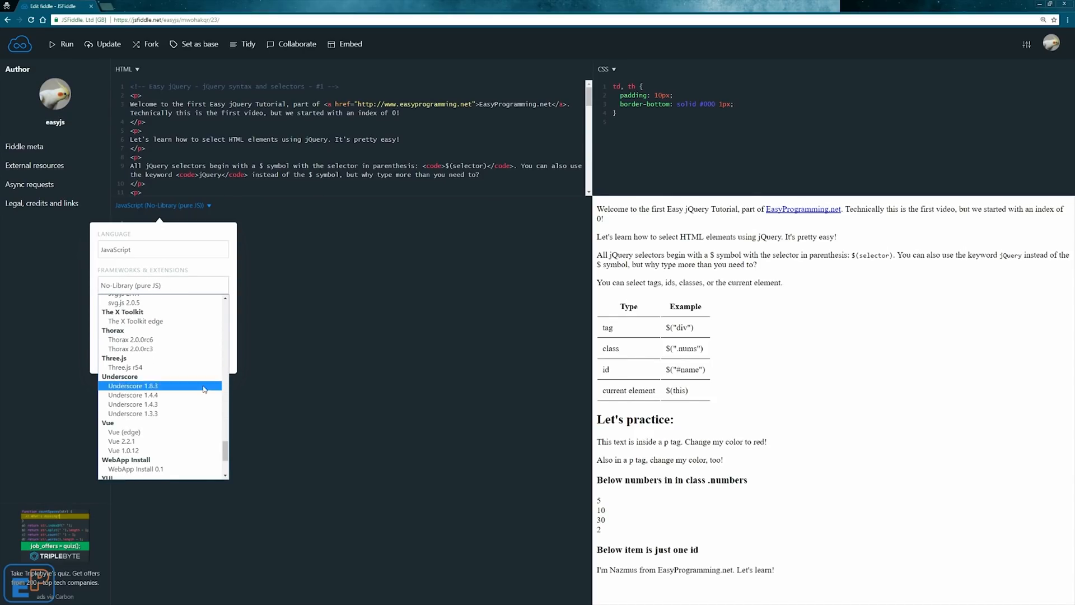
pyautogui.scroll(3)
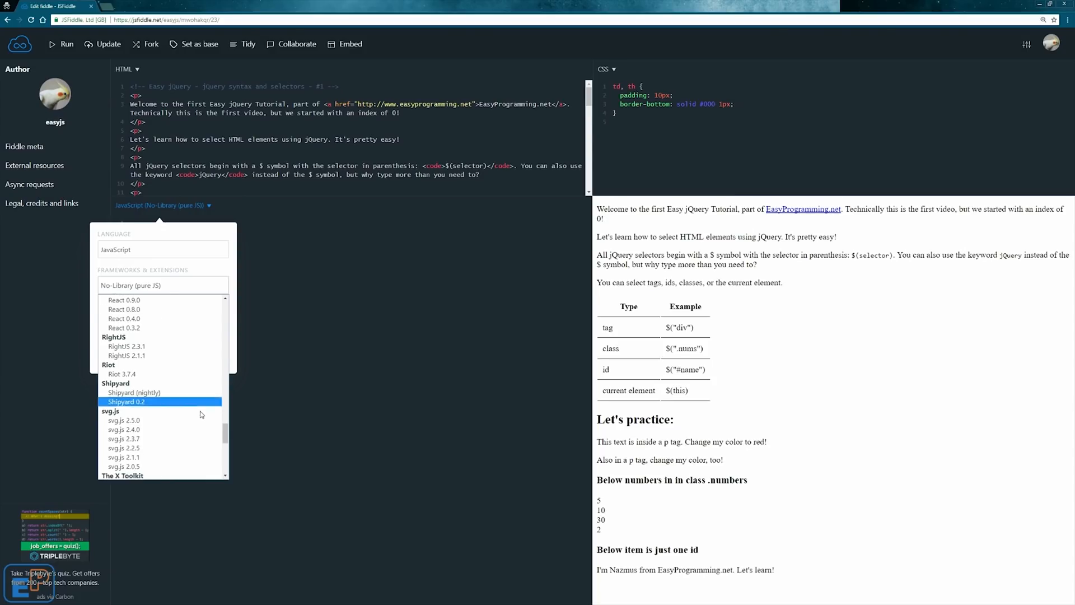
pyautogui.scroll(3)
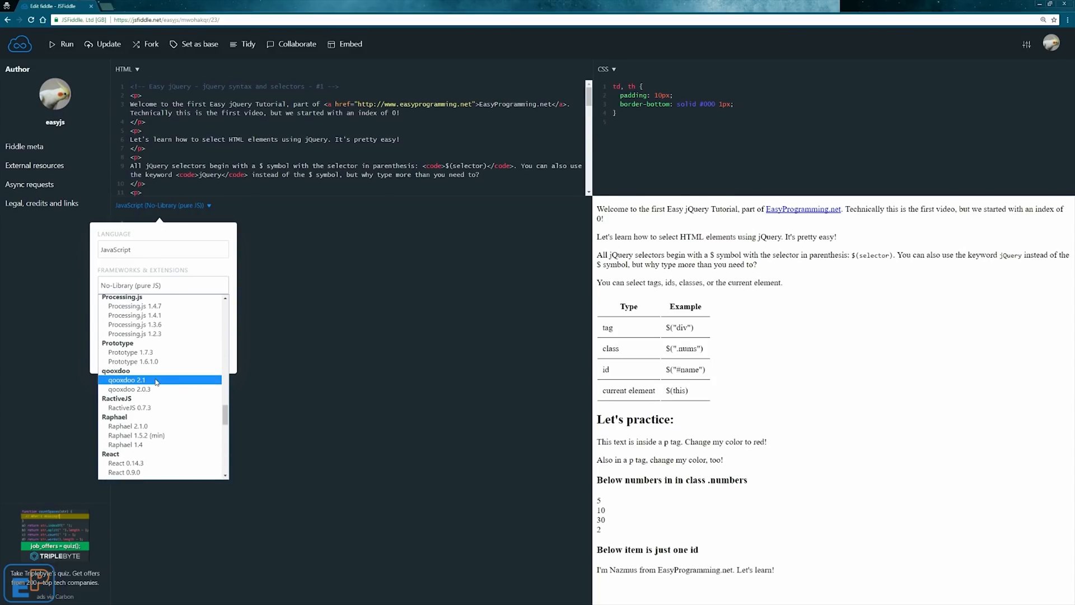
pyautogui.moveTo(214, 414)
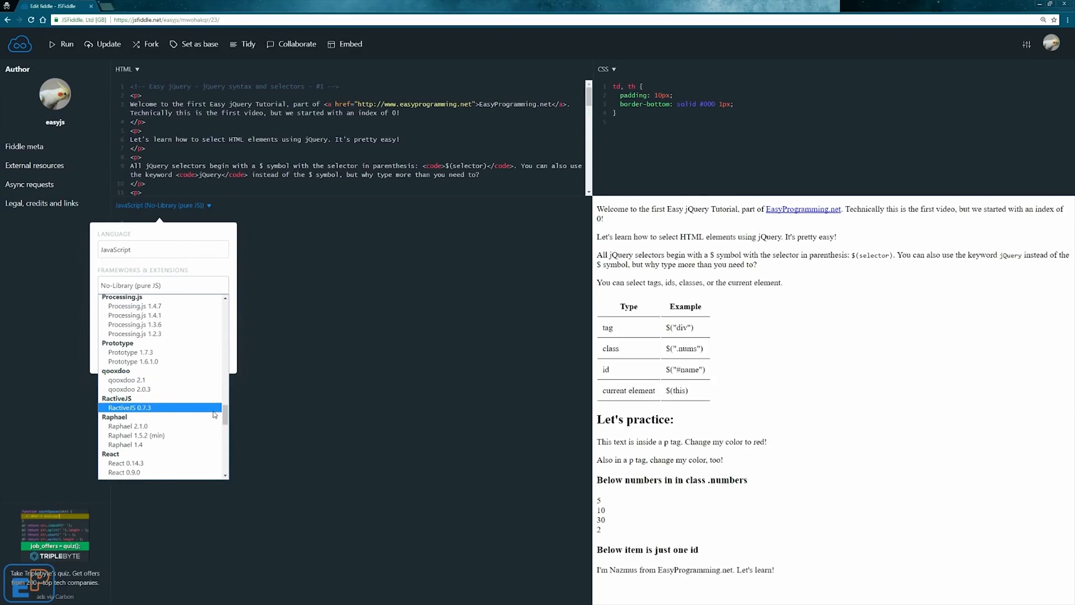
pyautogui.moveTo(195, 414)
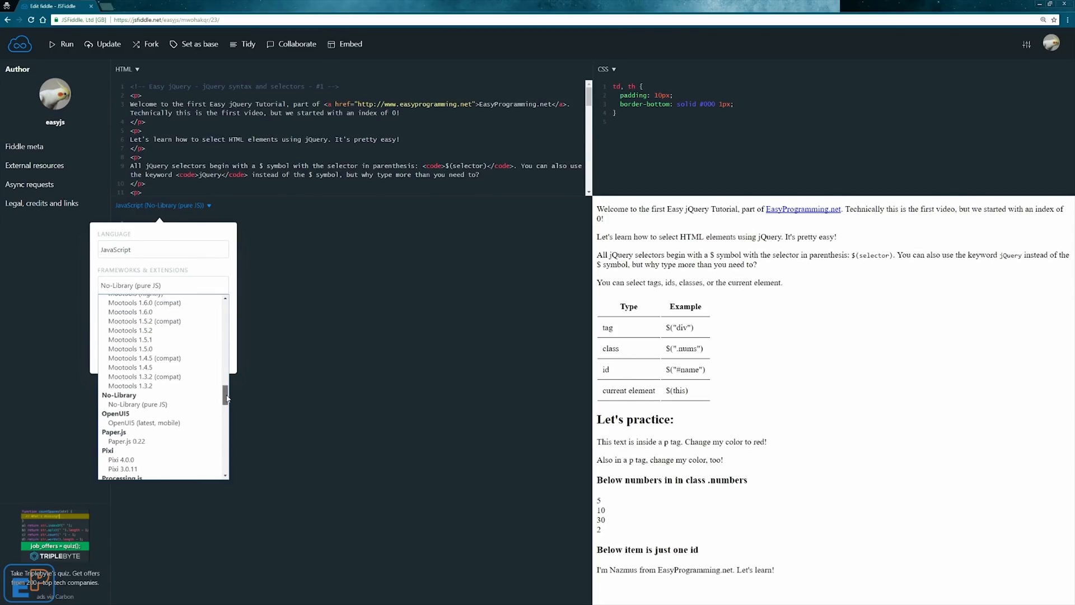
pyautogui.scroll(3)
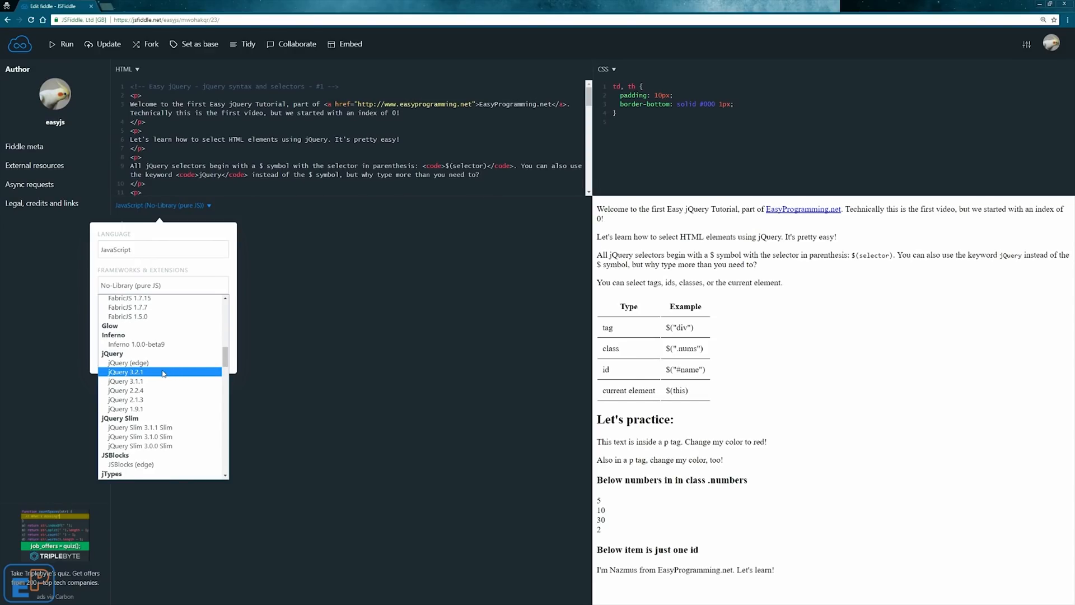
pyautogui.moveTo(140, 372)
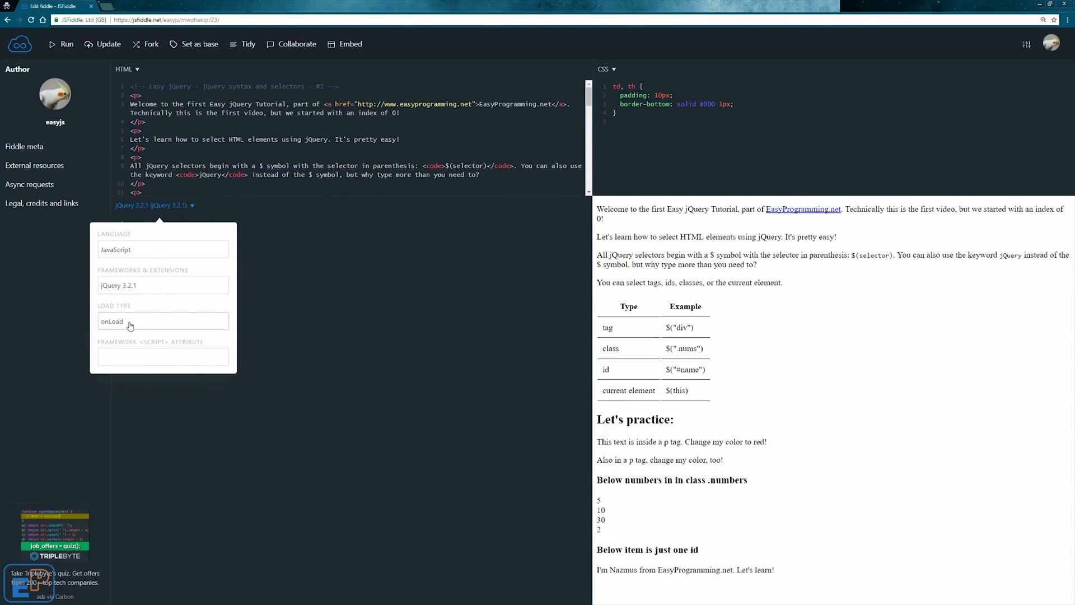
pyautogui.click(163, 321)
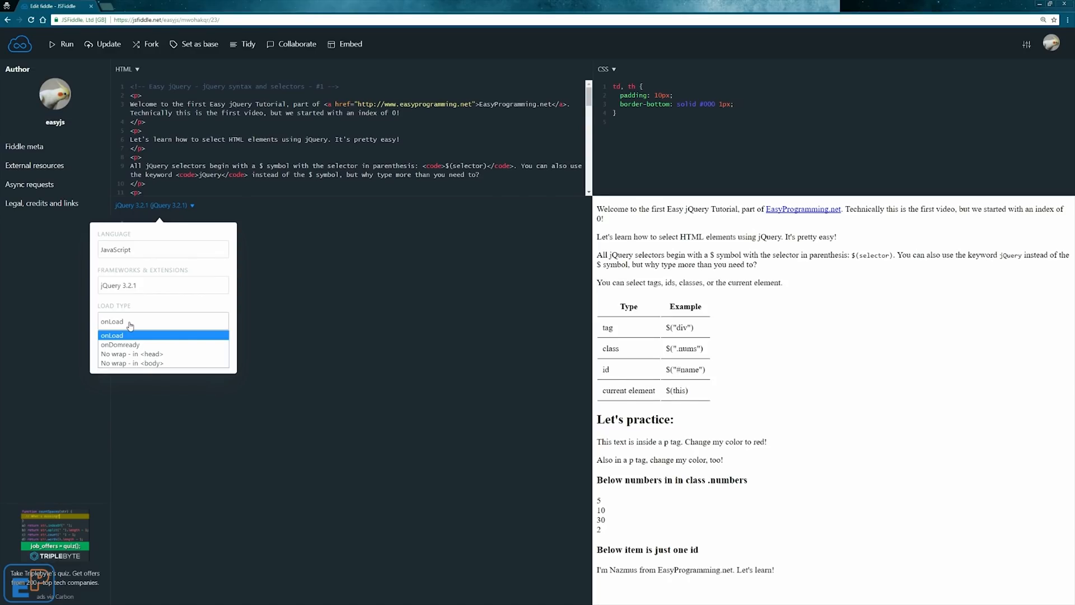
pyautogui.moveTo(128, 293)
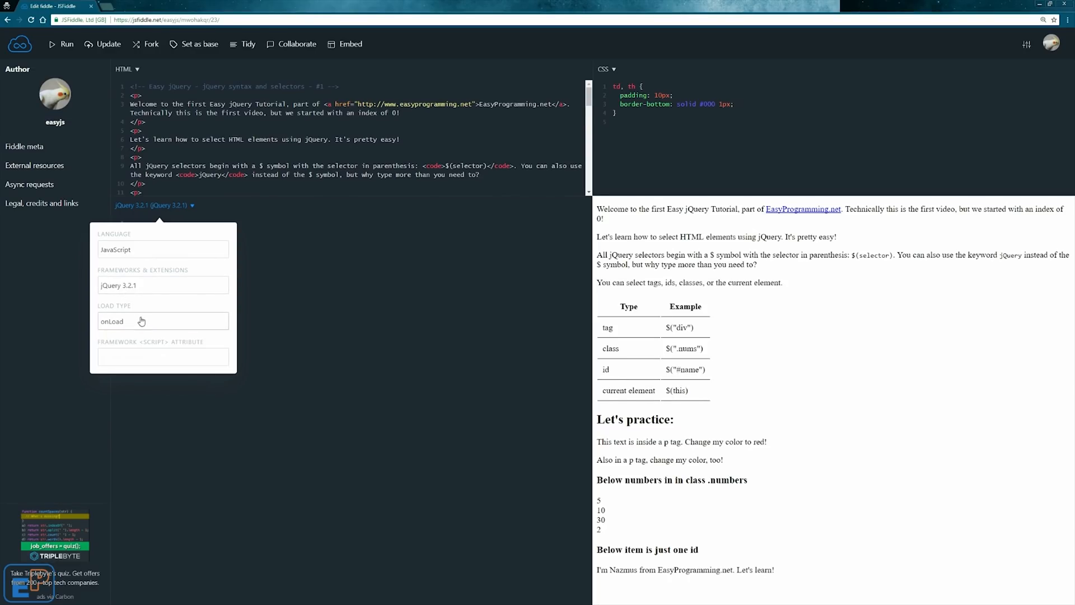
pyautogui.click(251, 234)
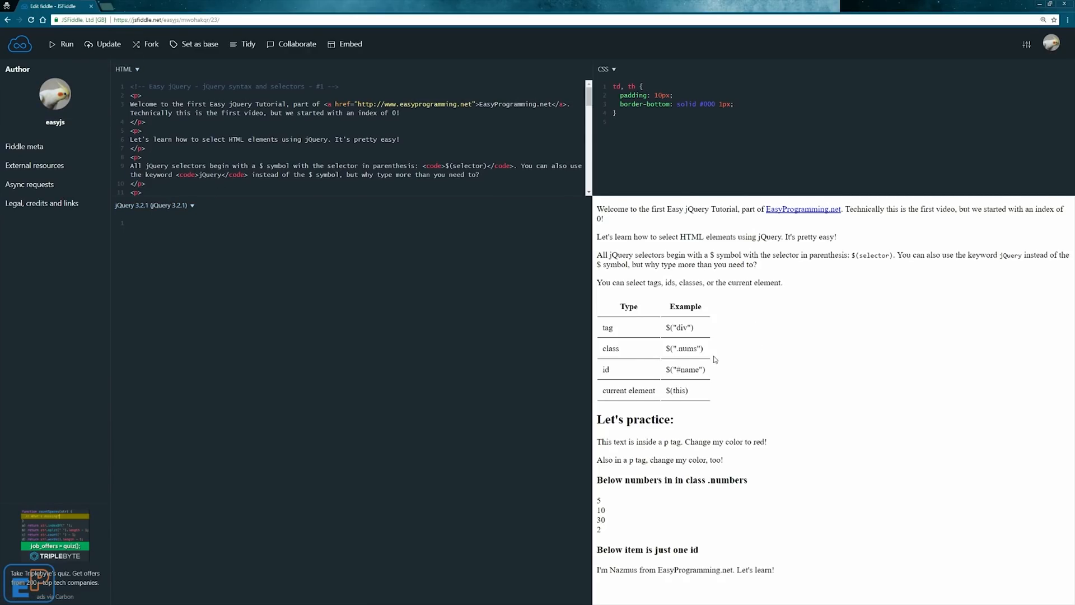
pyautogui.moveTo(710, 275)
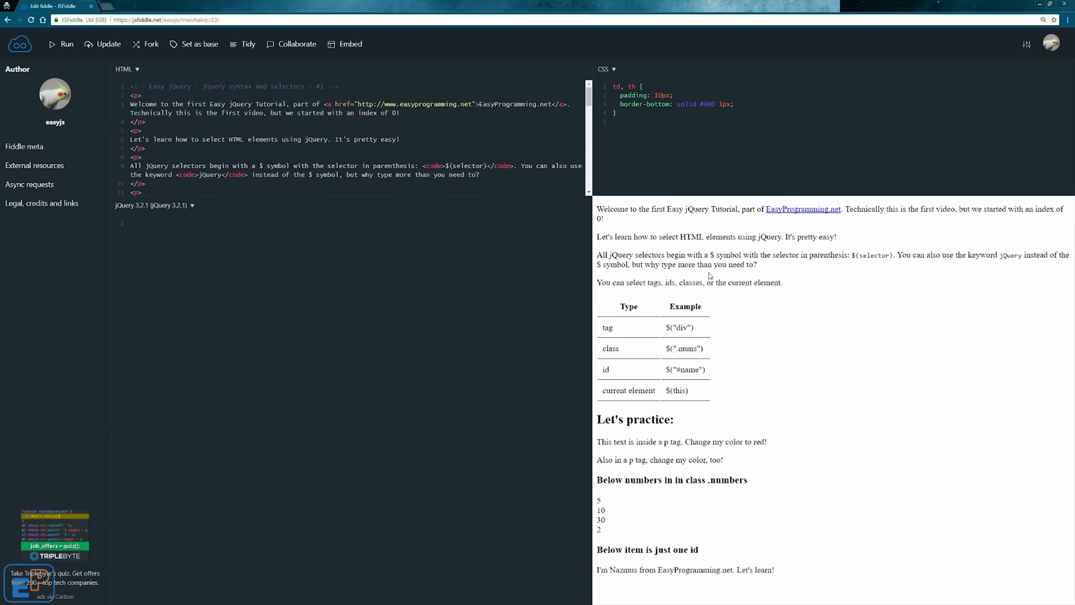
pyautogui.moveTo(566, 315)
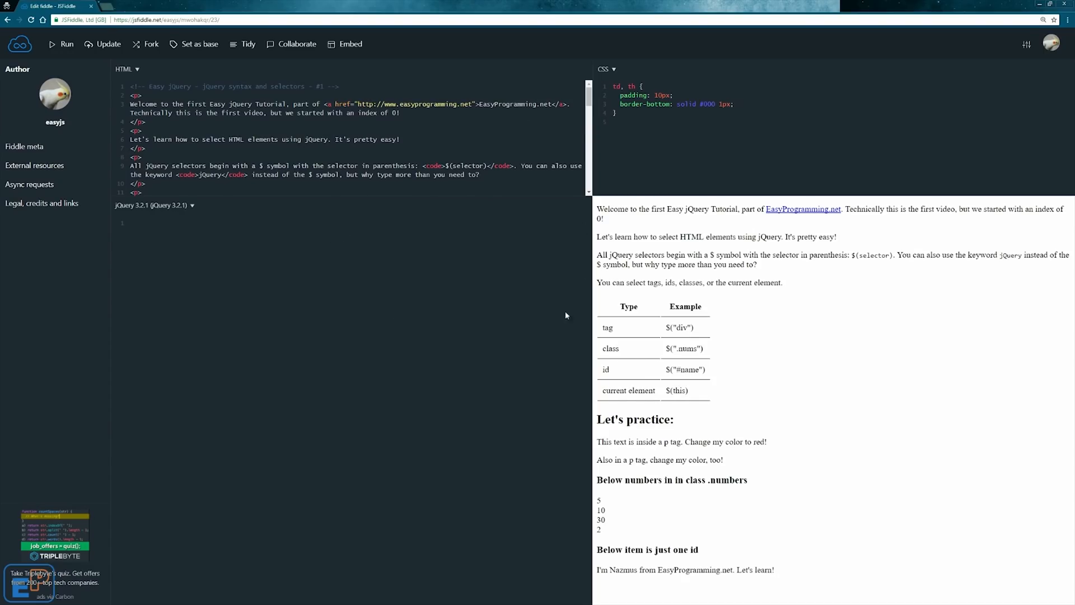
pyautogui.moveTo(637, 279)
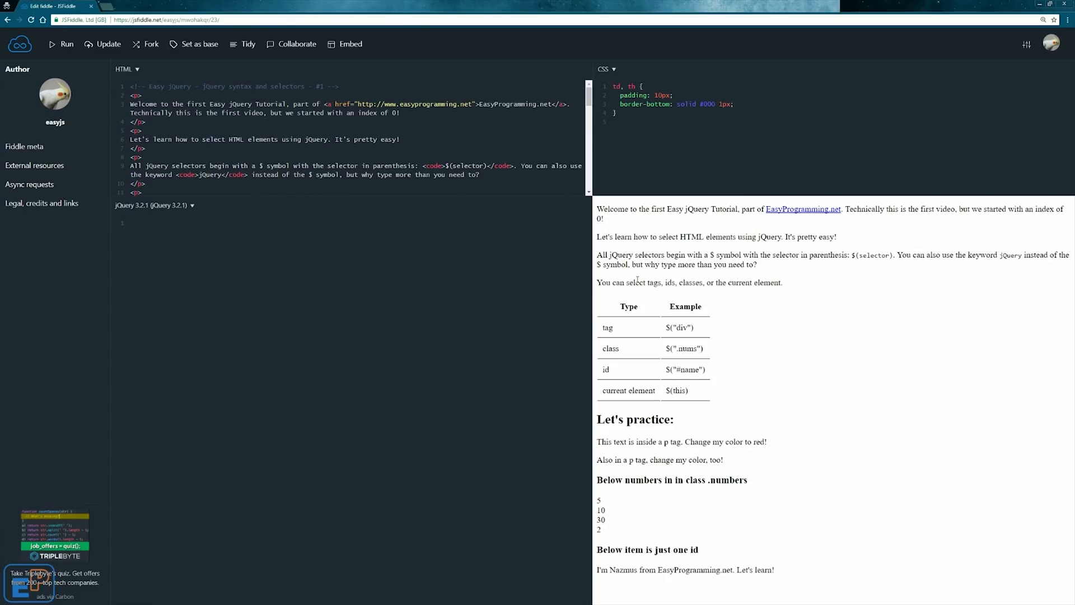
pyautogui.doubleClick(607, 327)
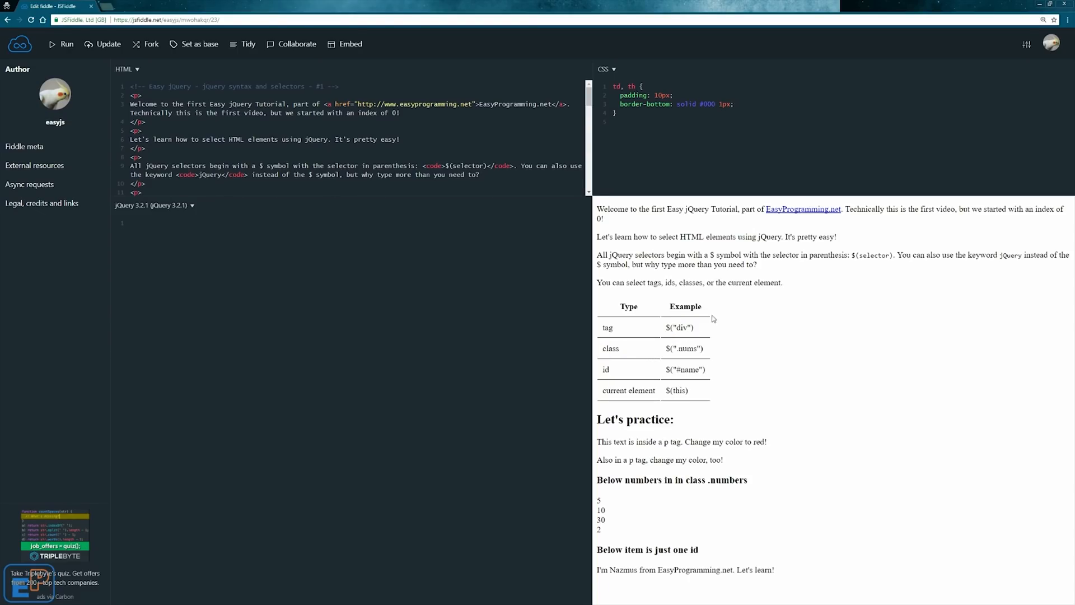
pyautogui.moveTo(676, 348)
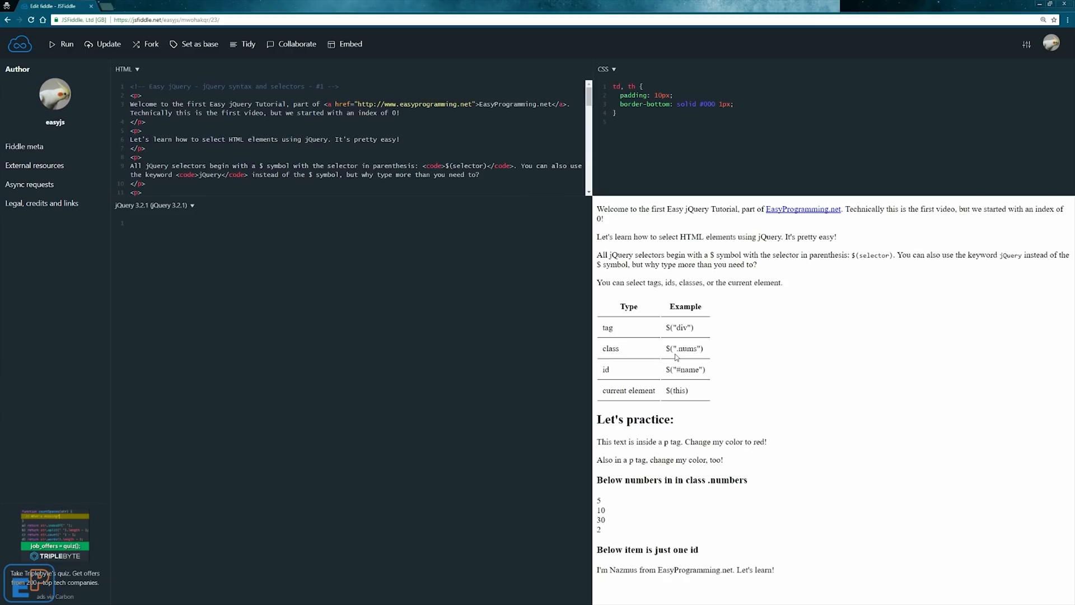
pyautogui.moveTo(679, 371)
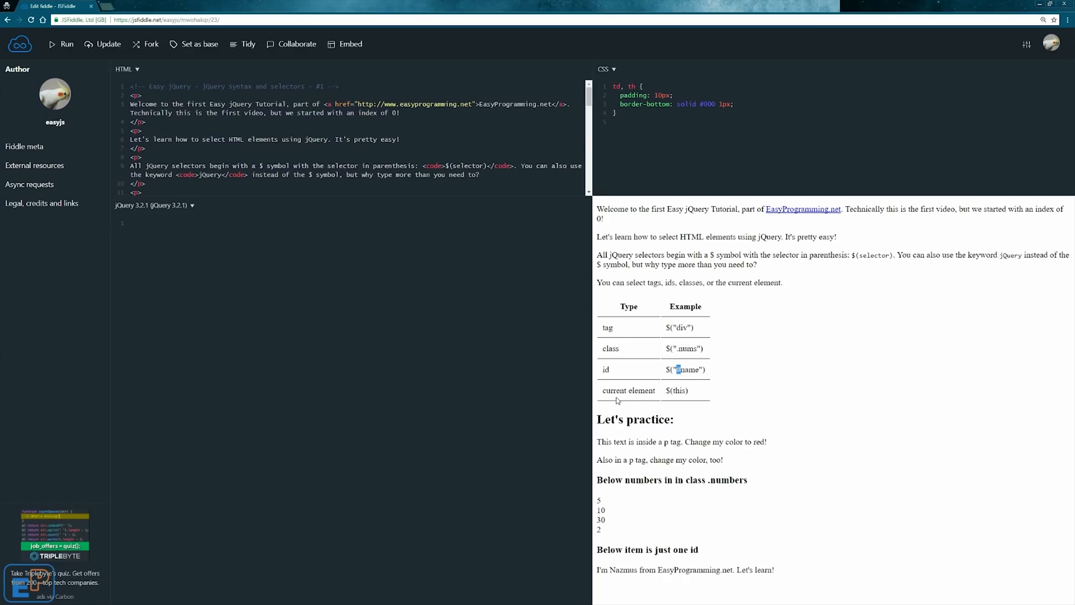
pyautogui.moveTo(606, 392)
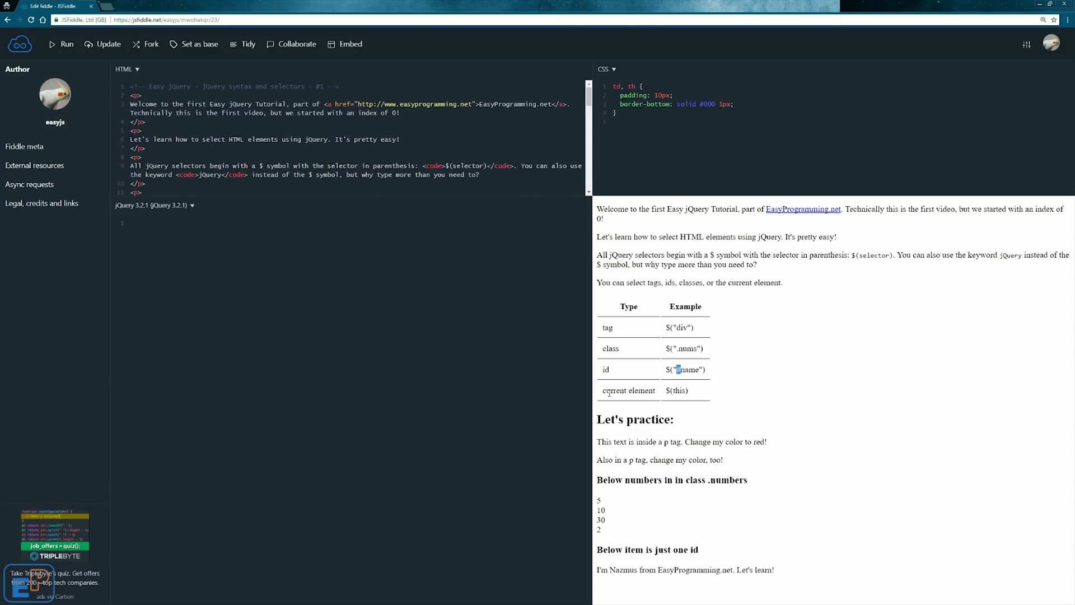
pyautogui.moveTo(650, 406)
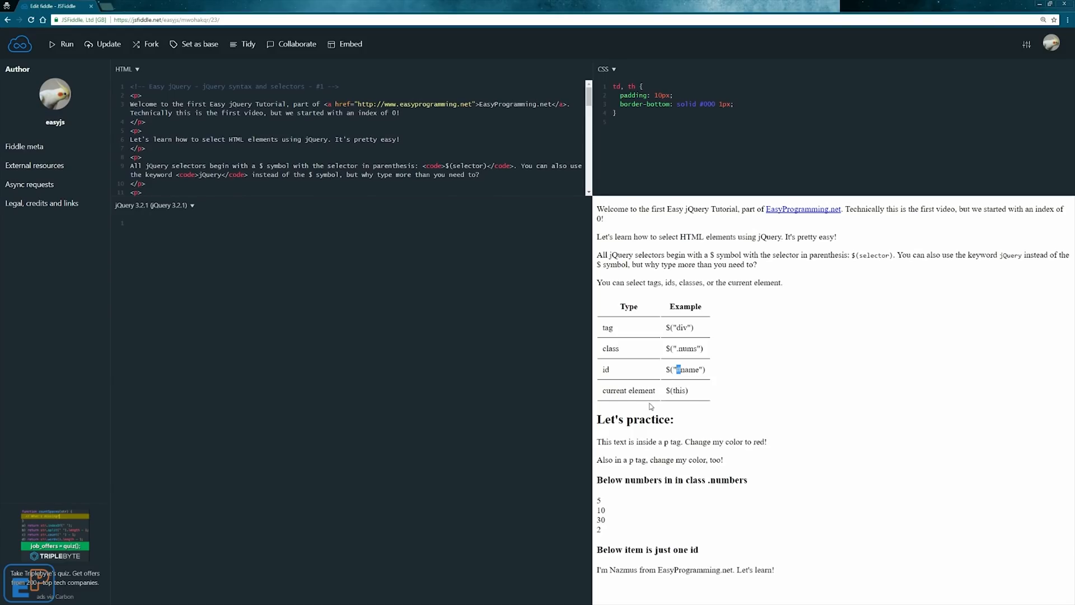
pyautogui.doubleClick(677, 390)
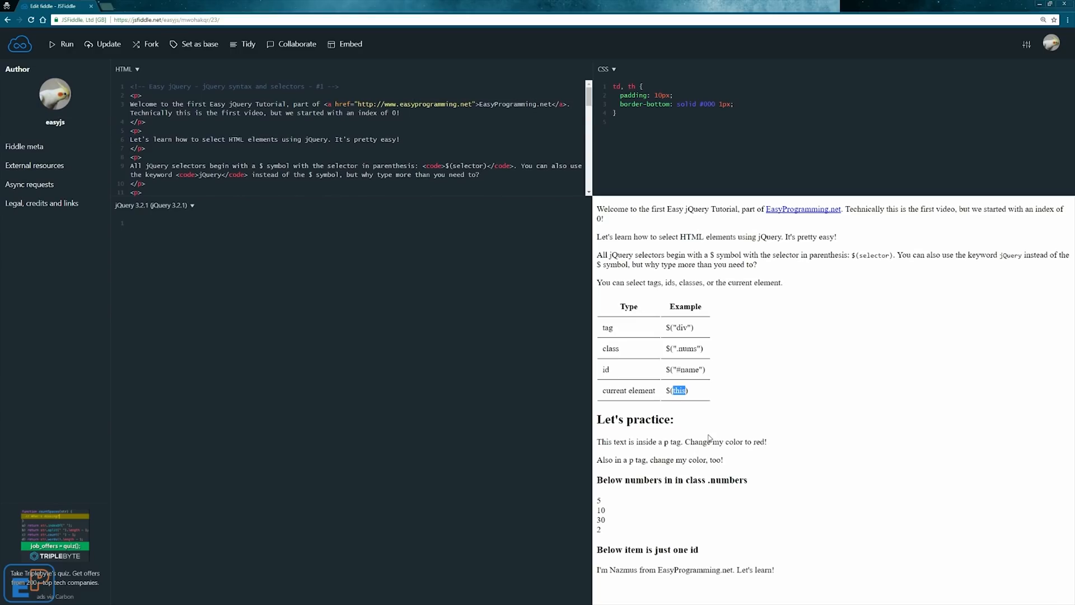
pyautogui.moveTo(697, 436)
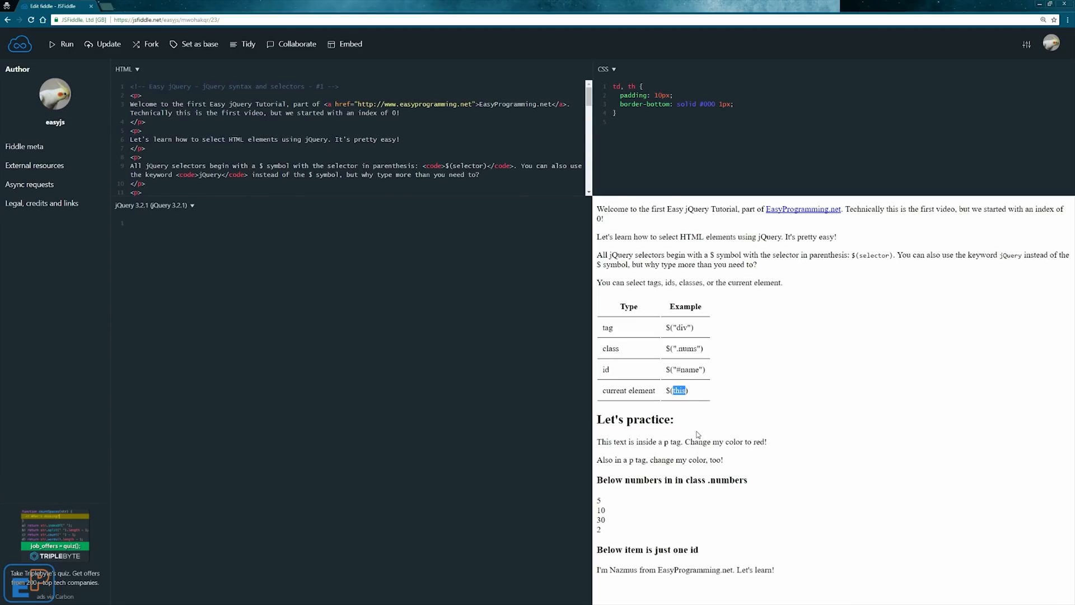
pyautogui.moveTo(606, 442)
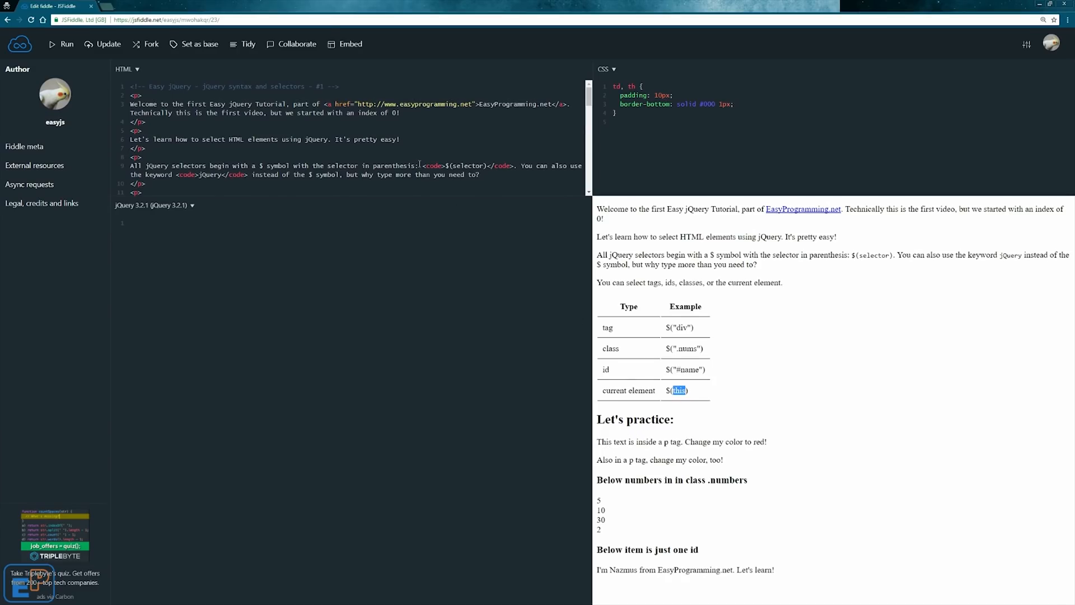
pyautogui.scroll(-3)
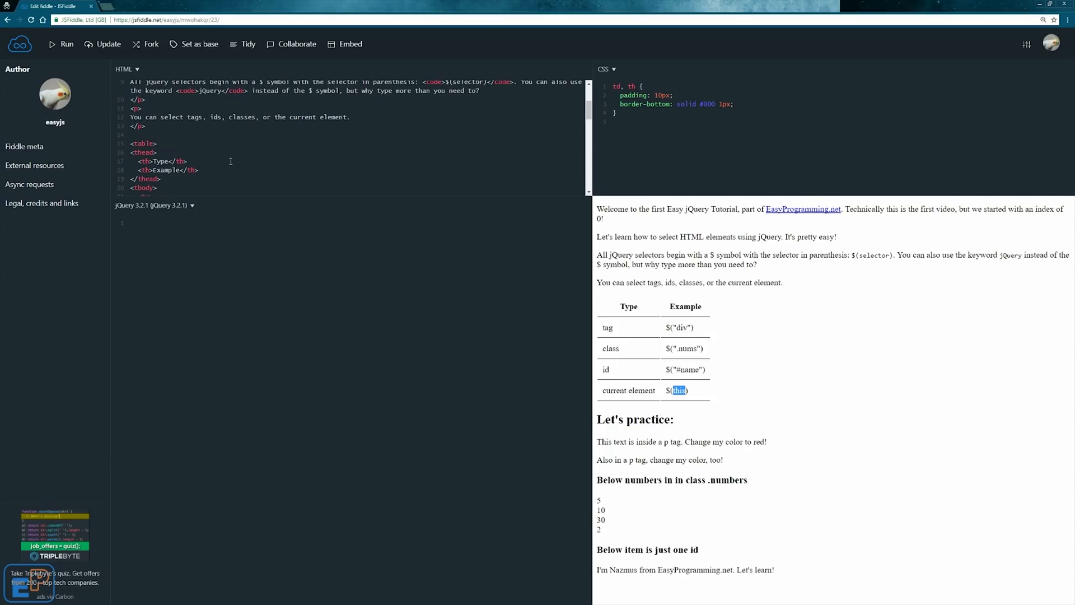
pyautogui.scroll(-3)
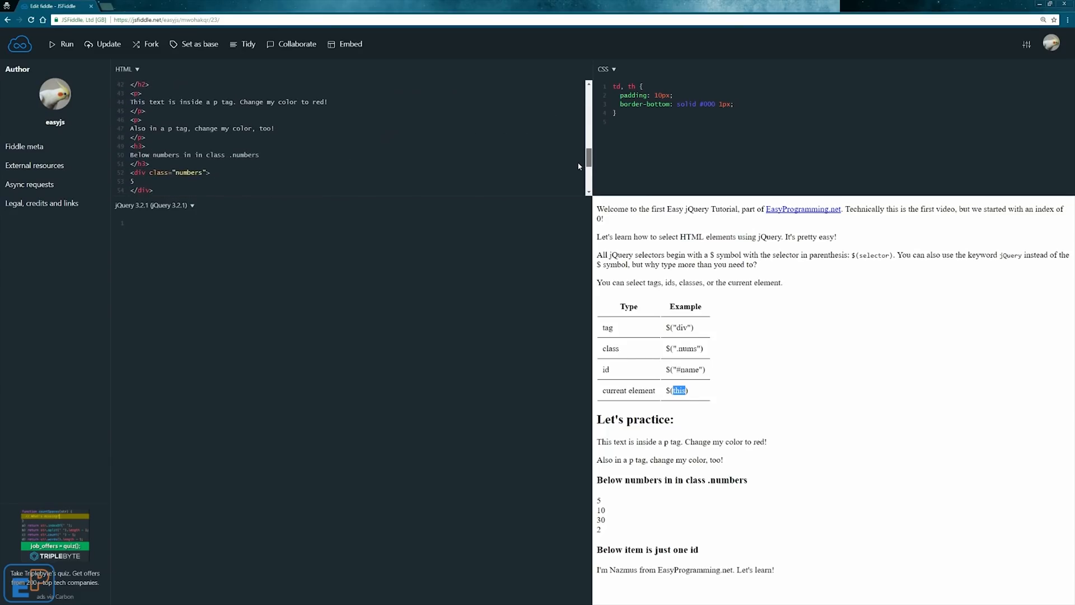
pyautogui.scroll(-3)
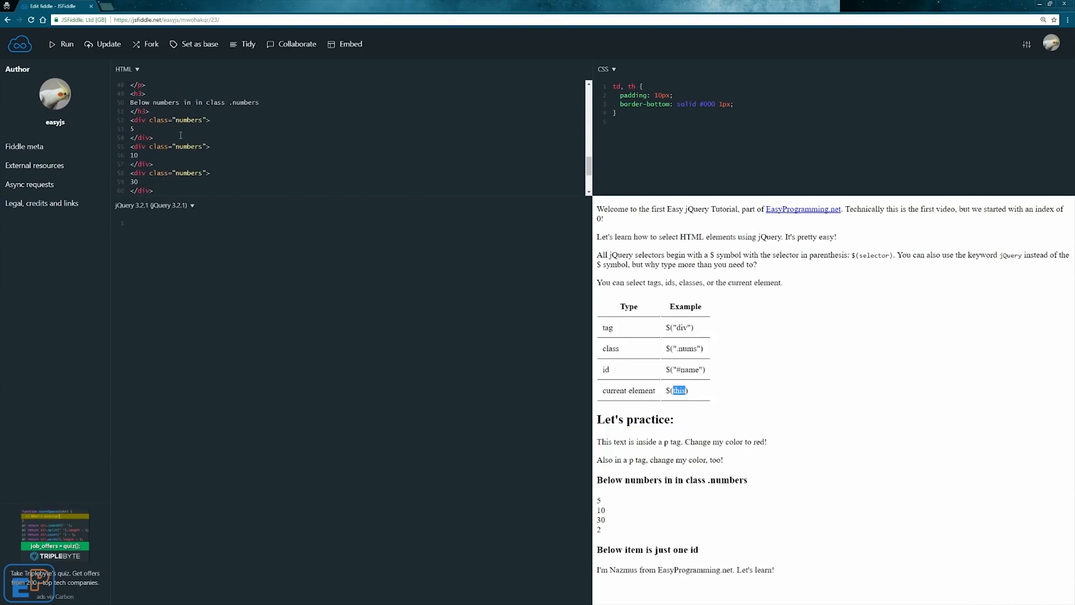
pyautogui.scroll(3)
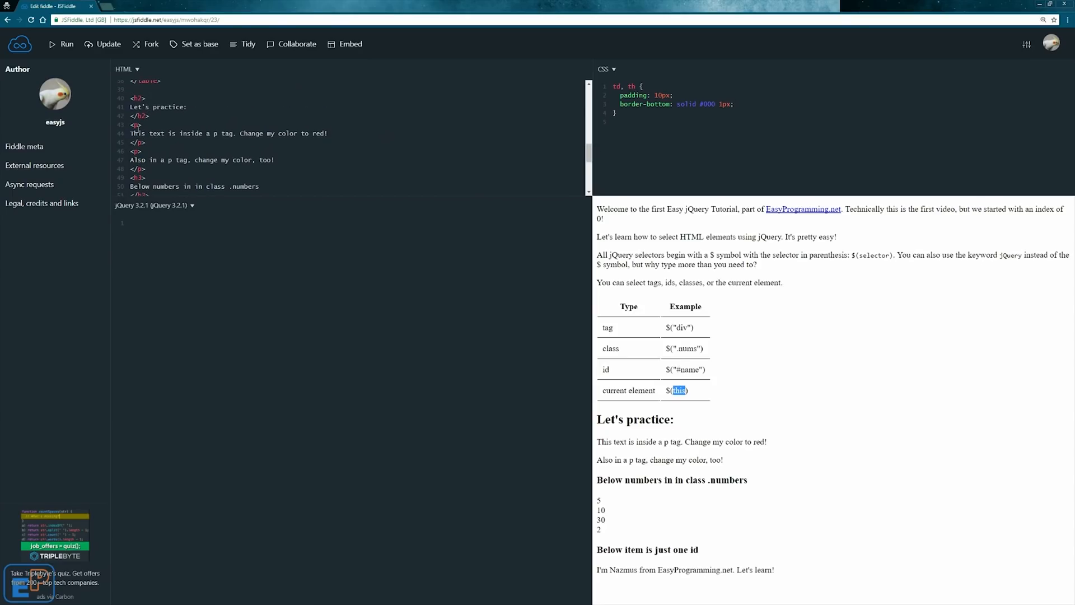
pyautogui.scroll(-3)
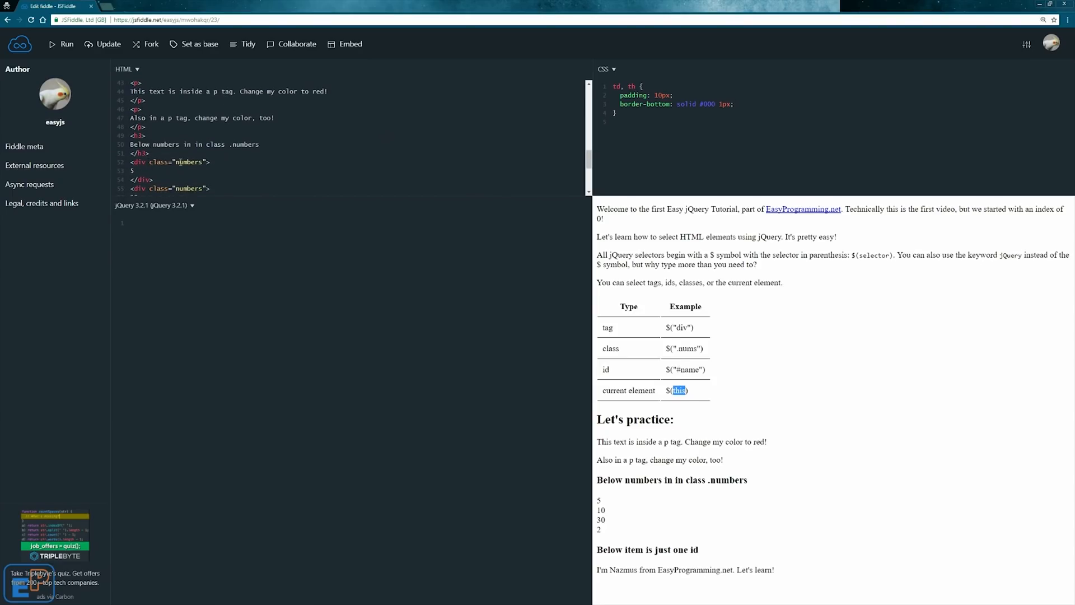
pyautogui.scroll(-3)
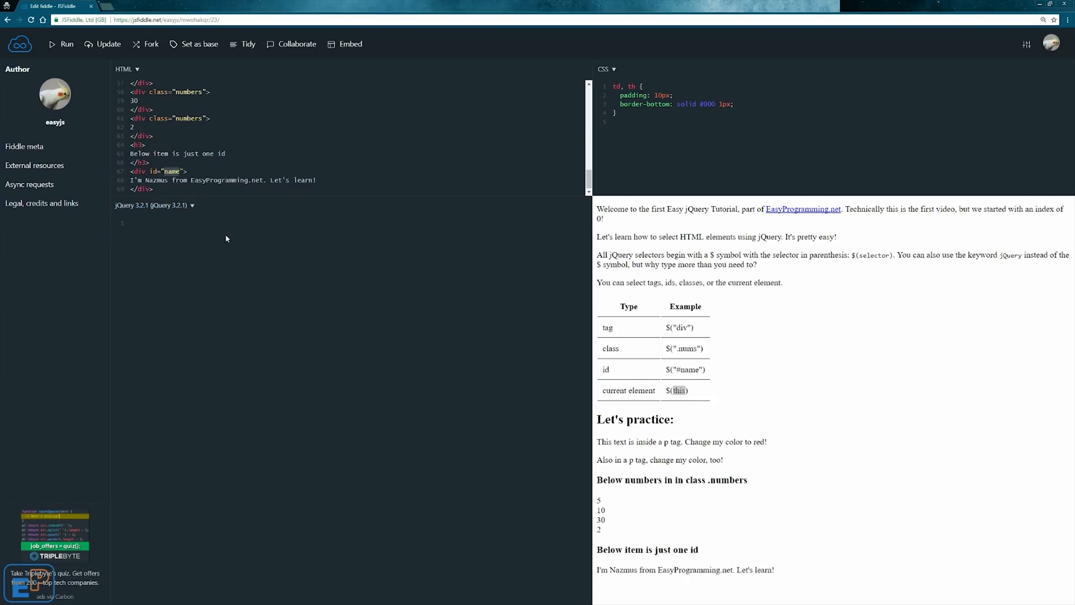
pyautogui.moveTo(226, 239)
pyautogui.write('$')
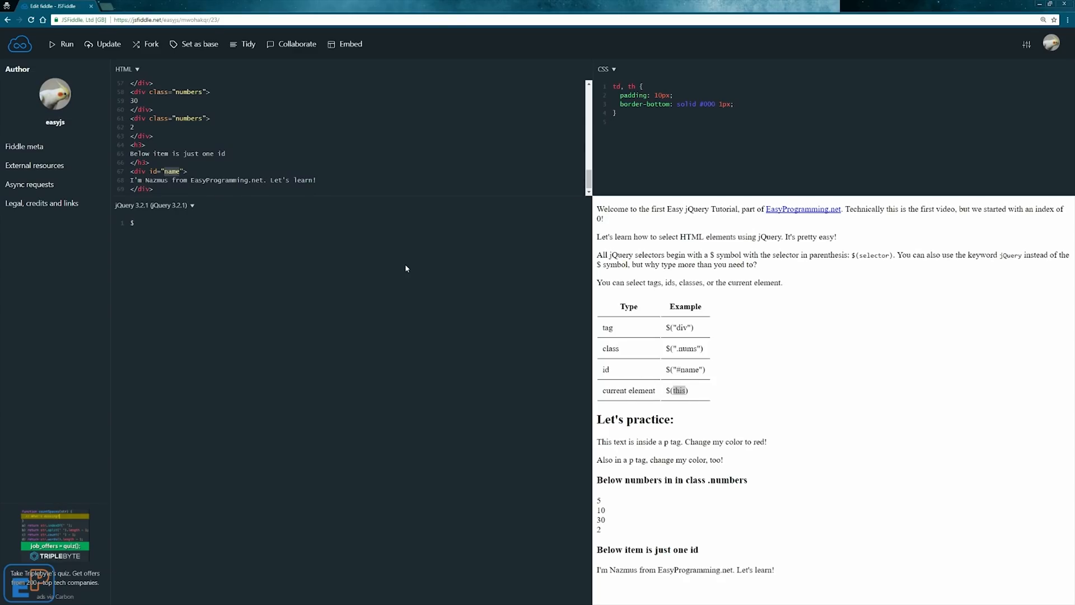
# Write $('p').css("color", "red"); in the JavaScript pane
pyautogui.write('()')
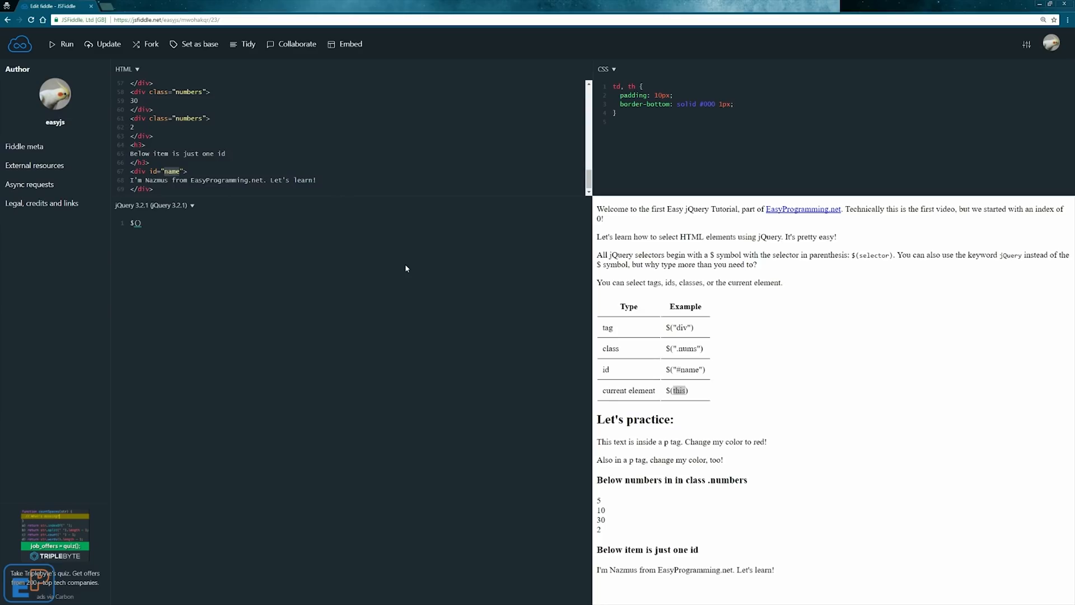
pyautogui.write("'p'")
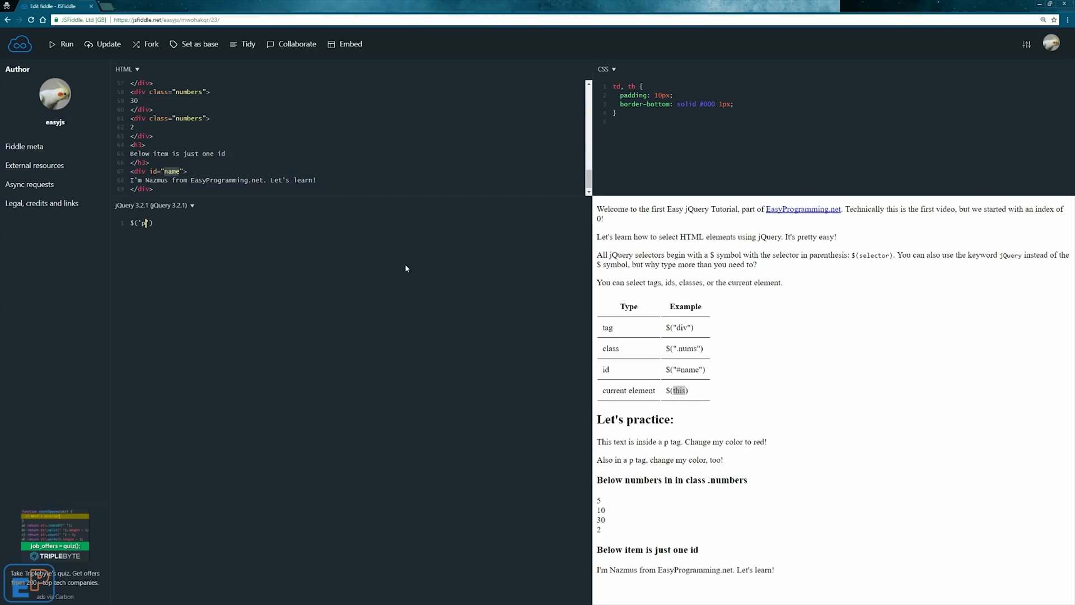
pyautogui.write('.')
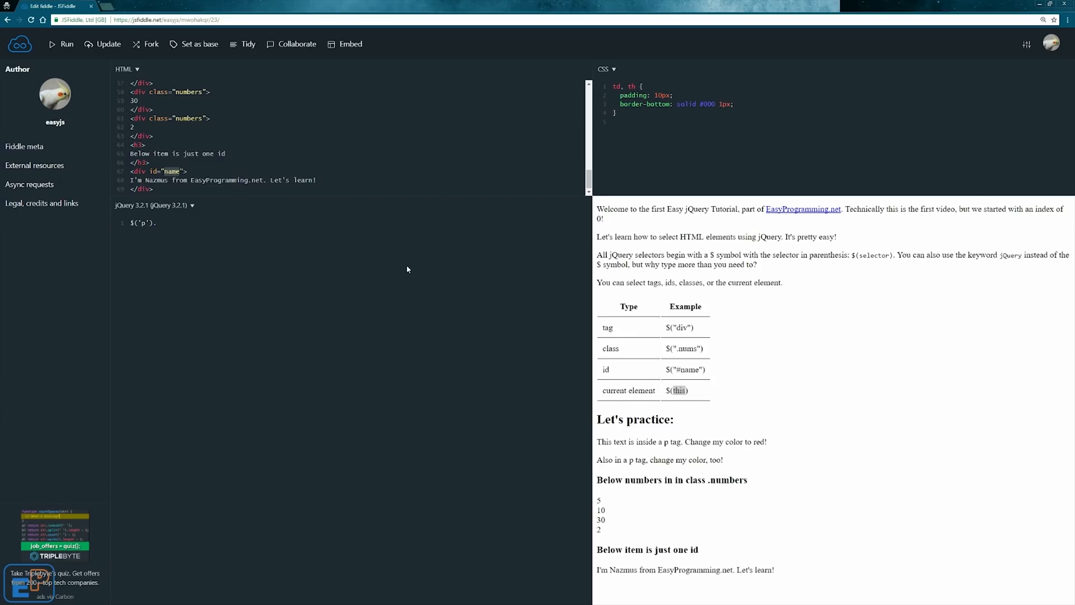
pyautogui.click(155, 223)
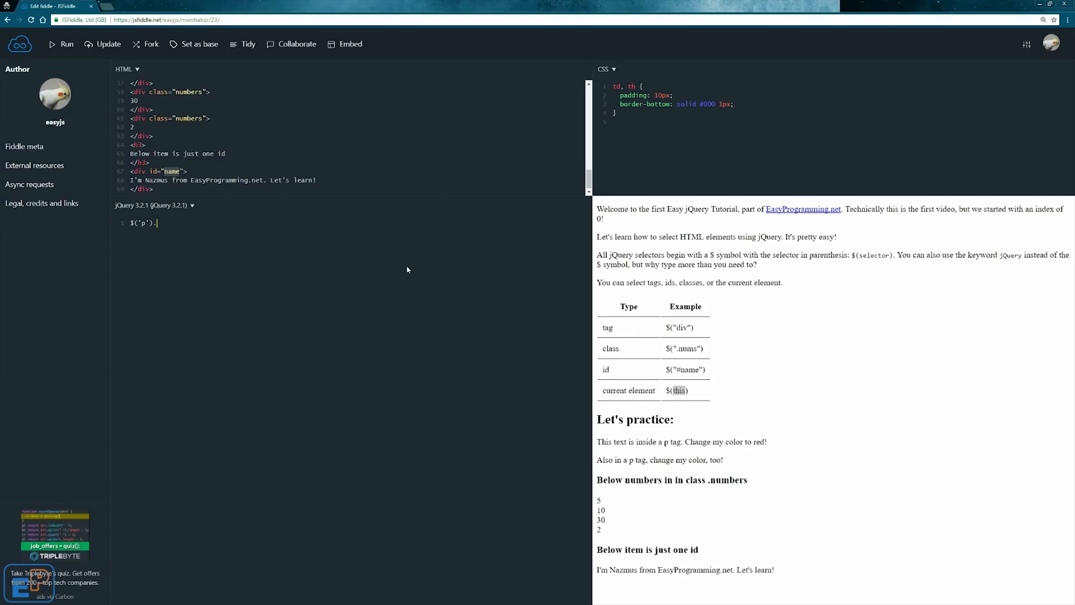
pyautogui.write('css')
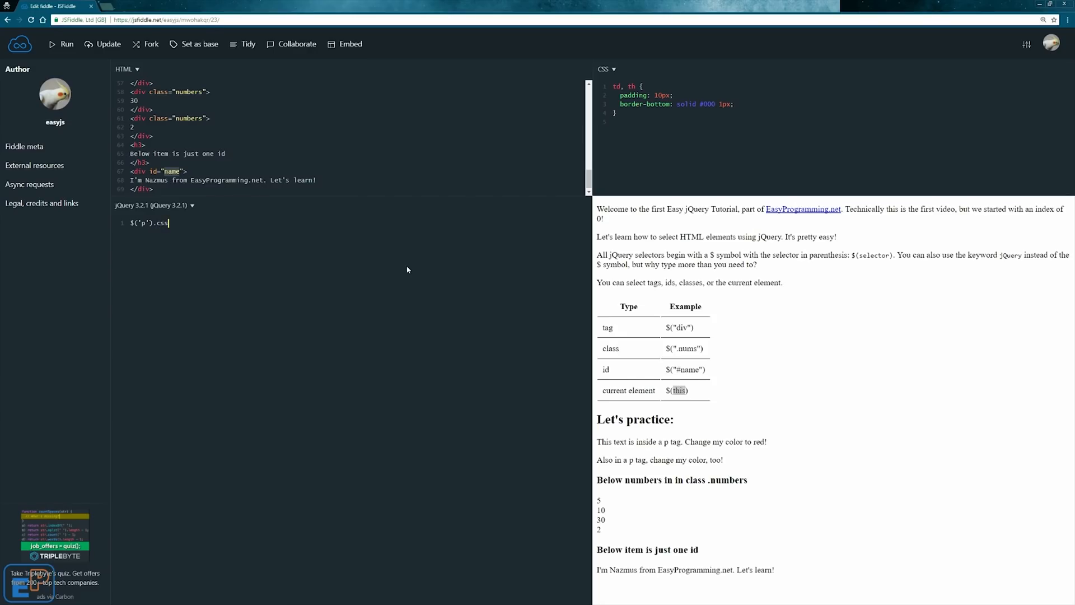
pyautogui.write('("color")')
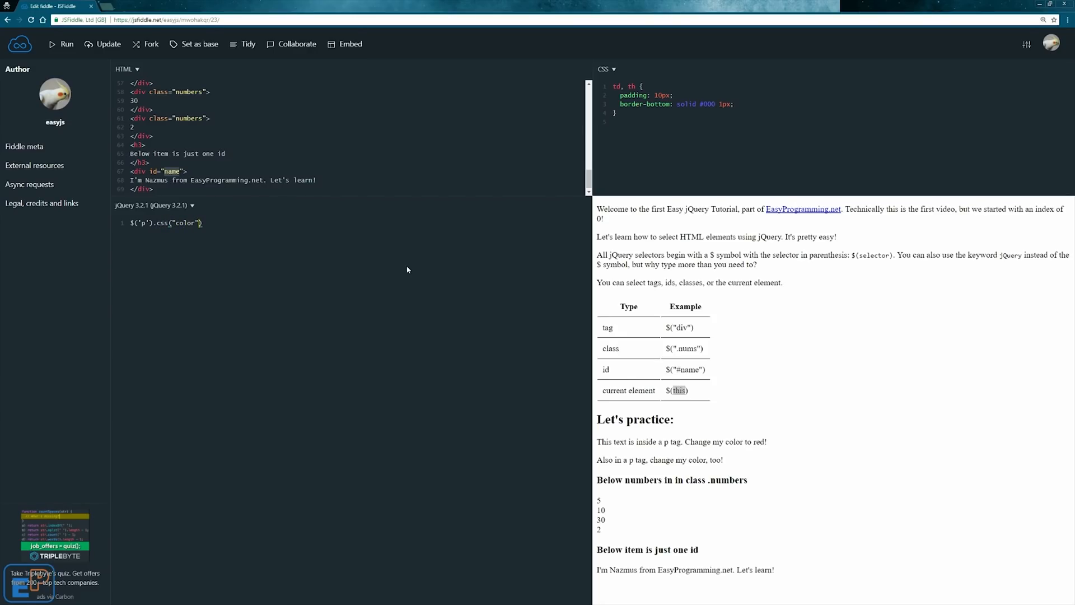
pyautogui.write(', "red"')
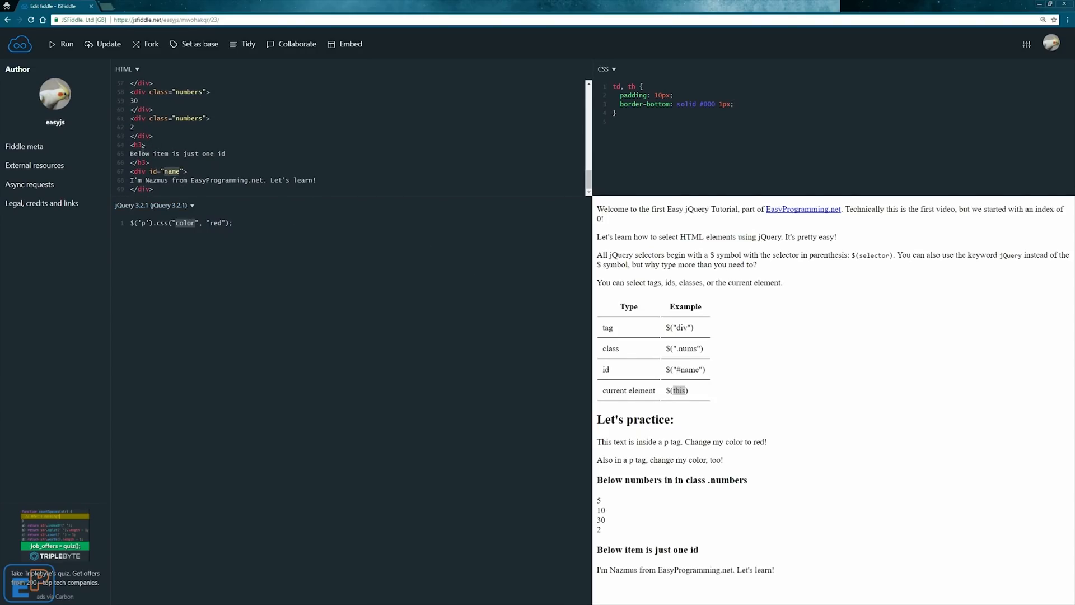
pyautogui.scroll(3)
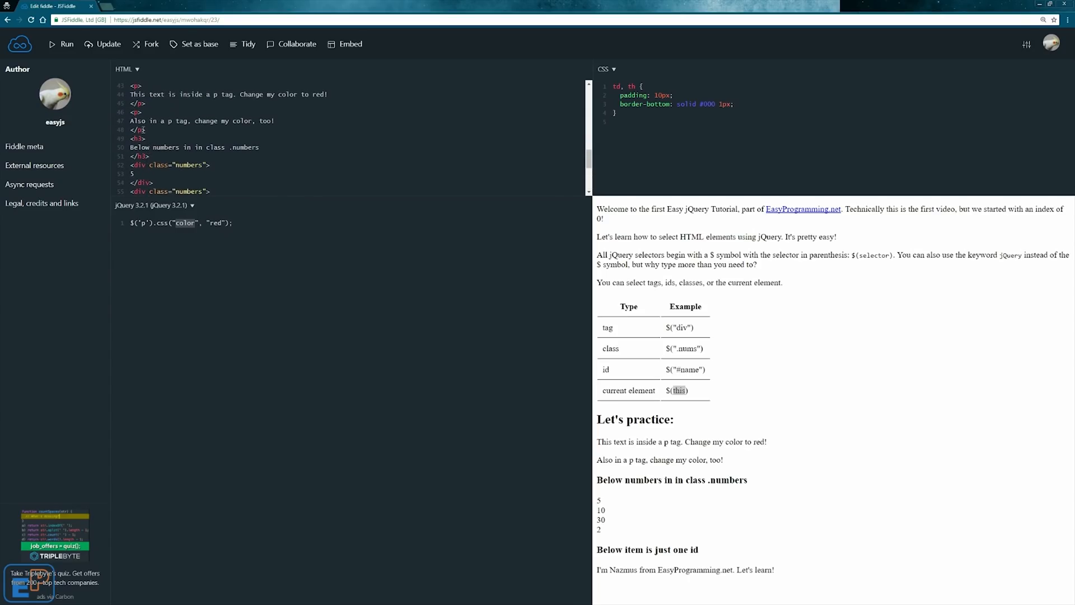
pyautogui.scroll(3)
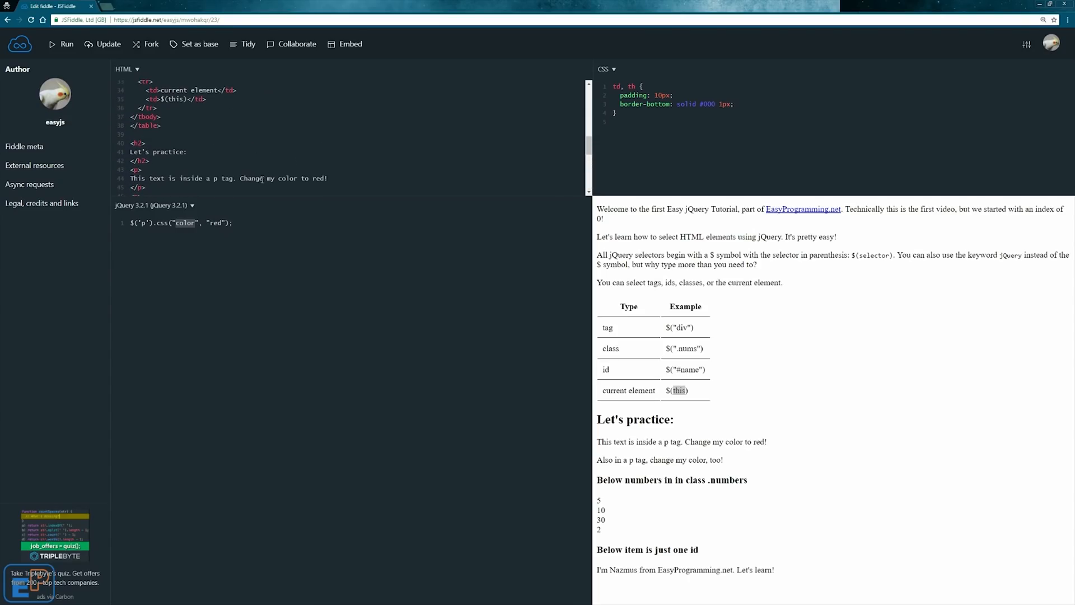
pyautogui.moveTo(222, 247)
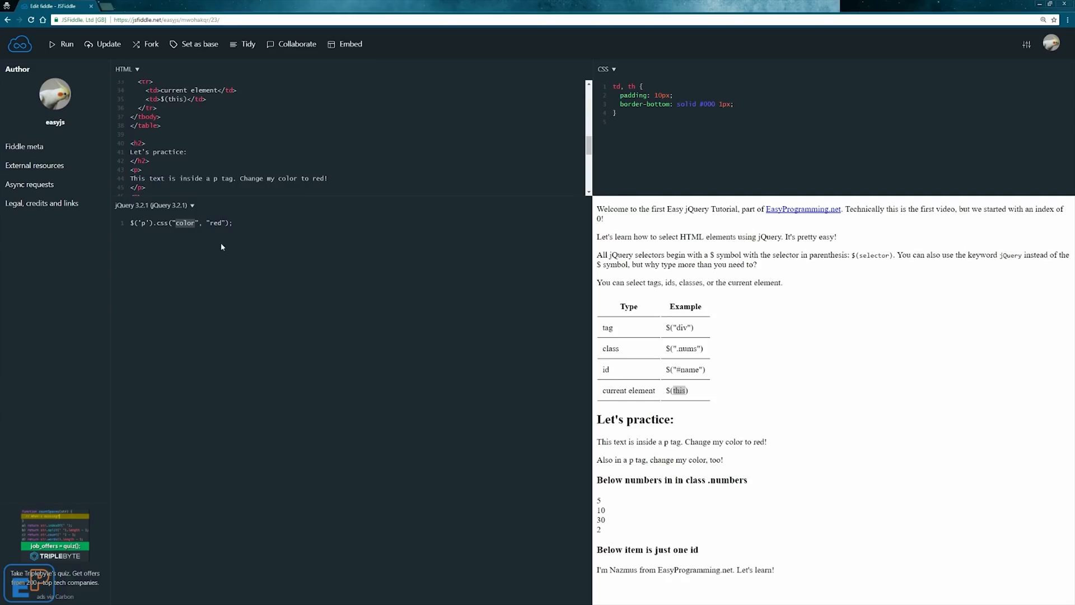
pyautogui.click(61, 43)
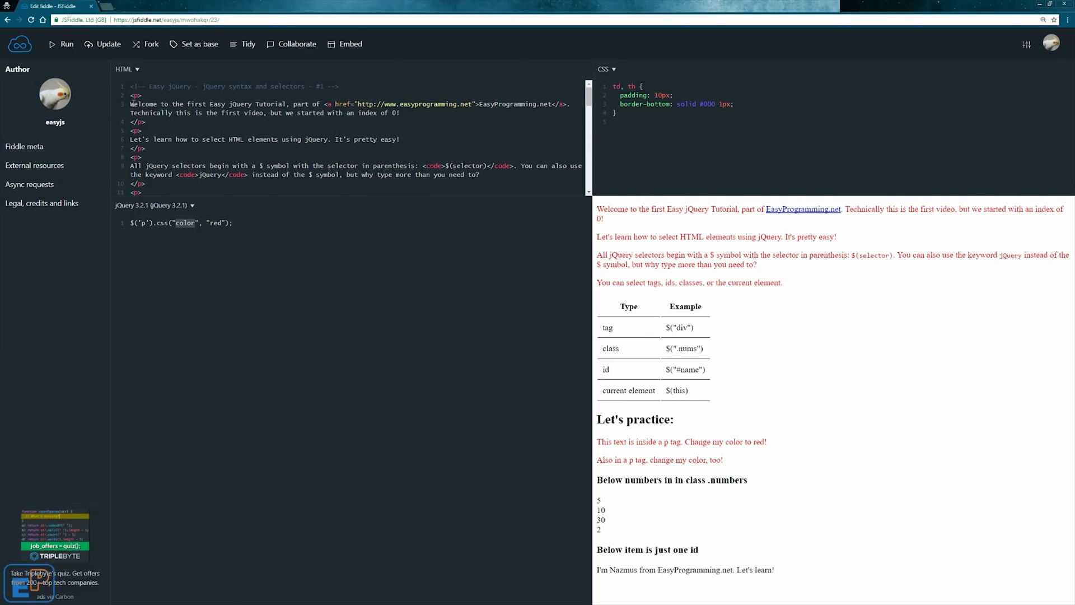
pyautogui.click(140, 95)
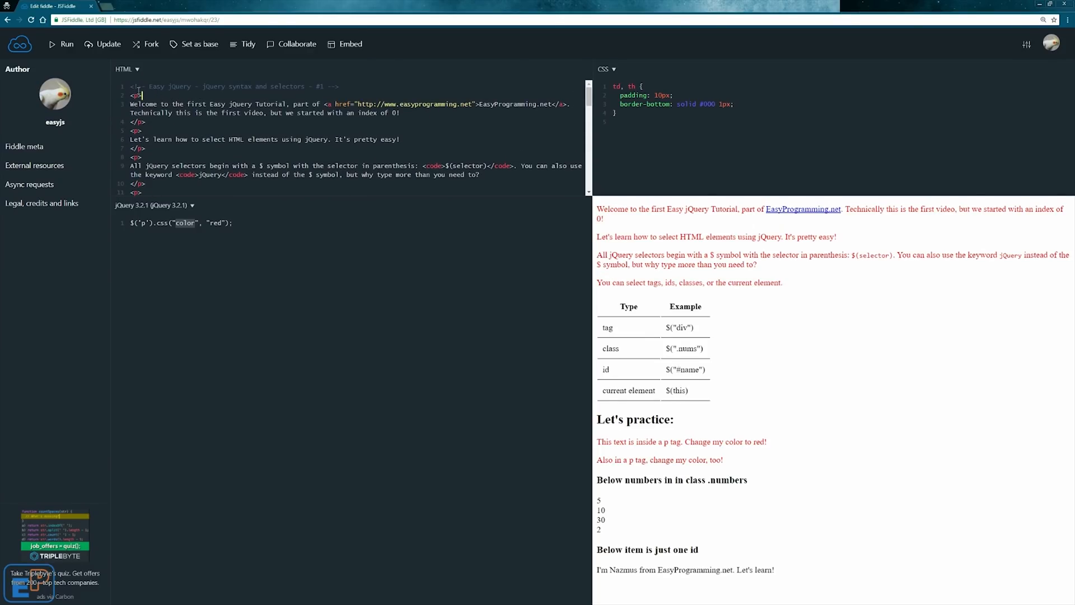
pyautogui.scroll(-3)
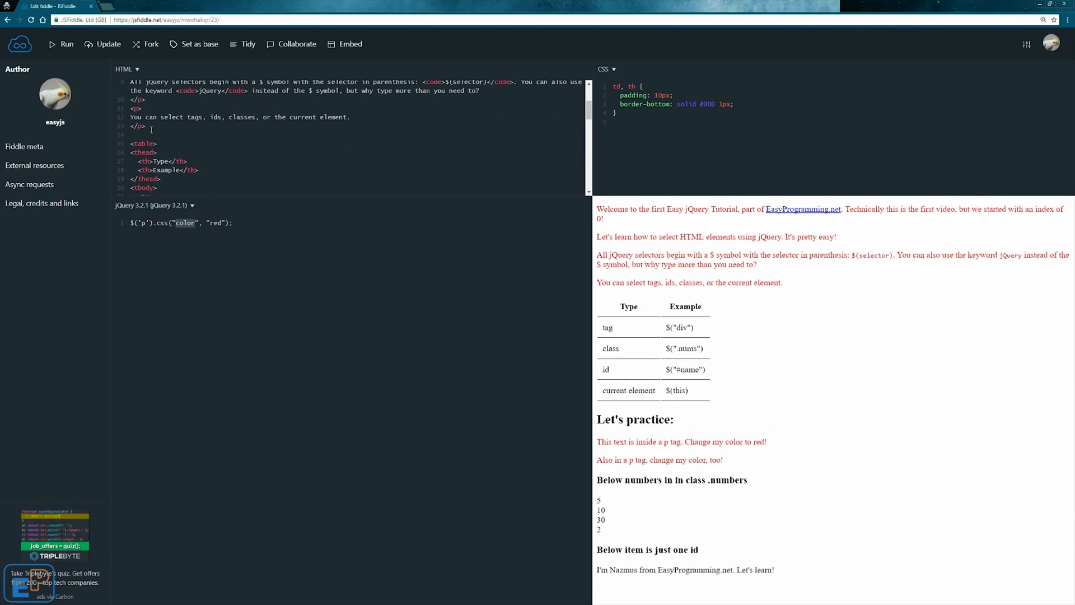
pyautogui.scroll(-3)
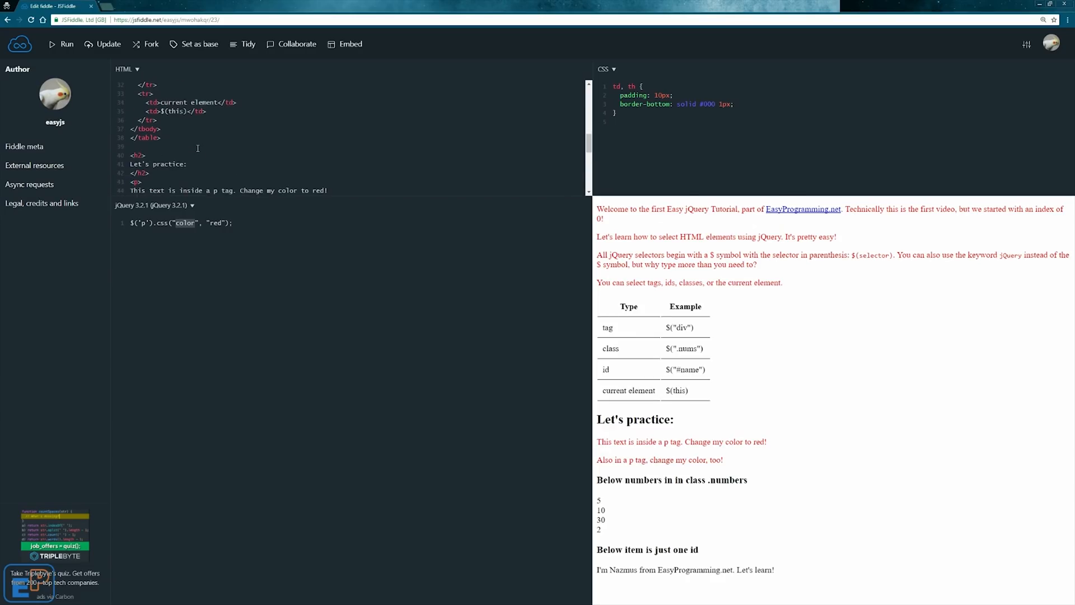
pyautogui.scroll(-3)
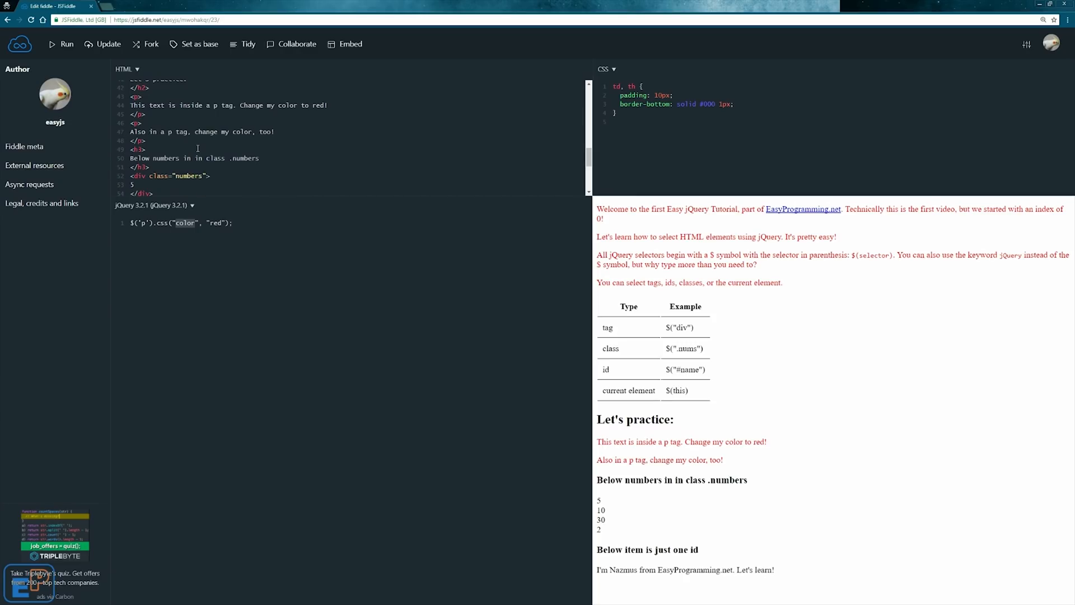
pyautogui.scroll(-3)
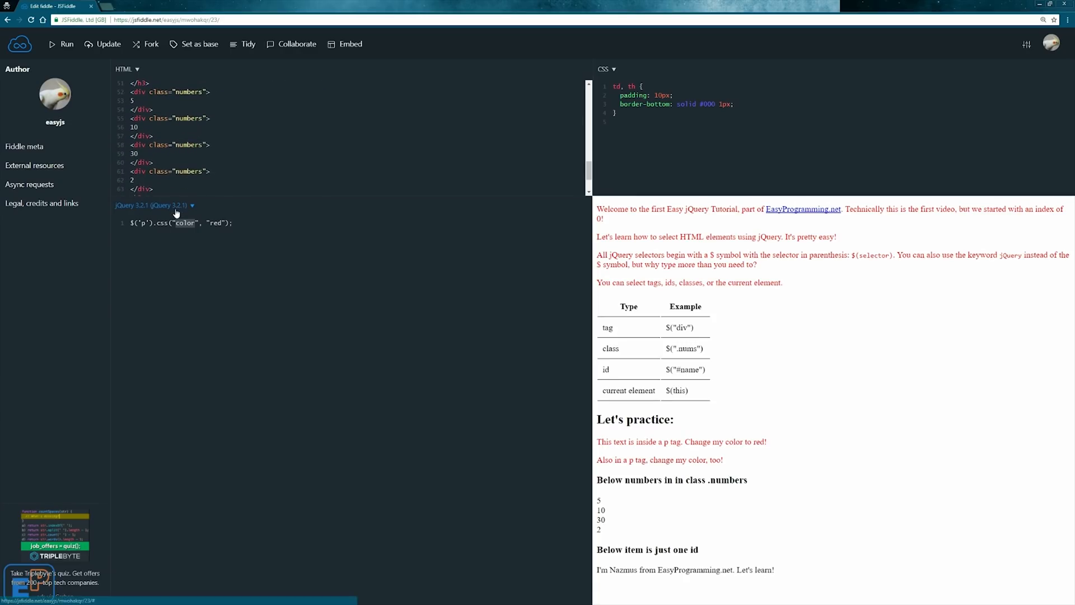
pyautogui.scroll(-3)
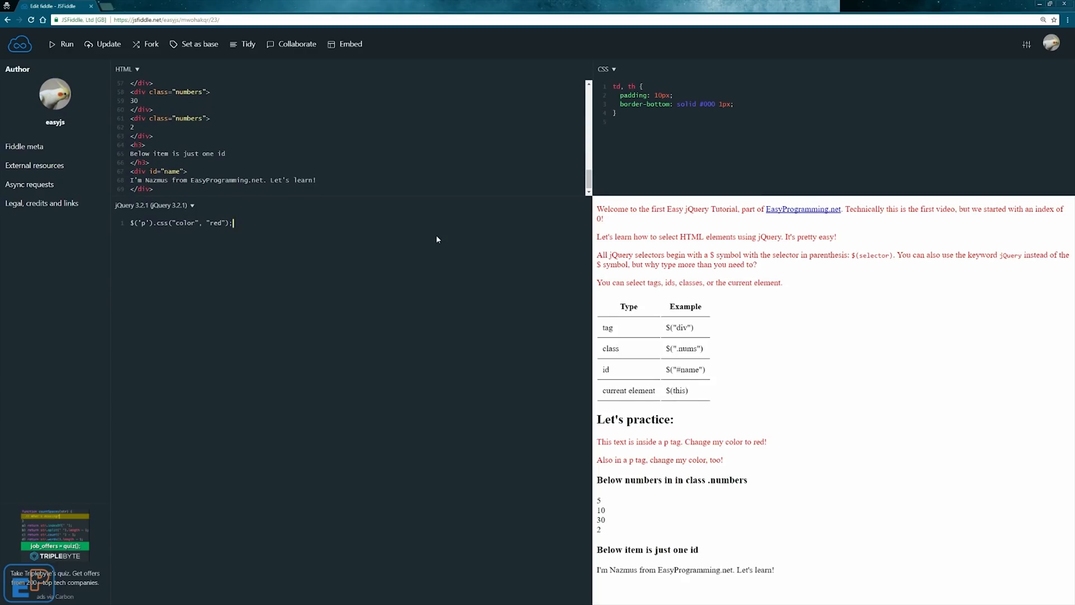
# Write $('.numbers').append(" Yup, it's a number"); and add the missing class dot
pyautogui.write('$()')
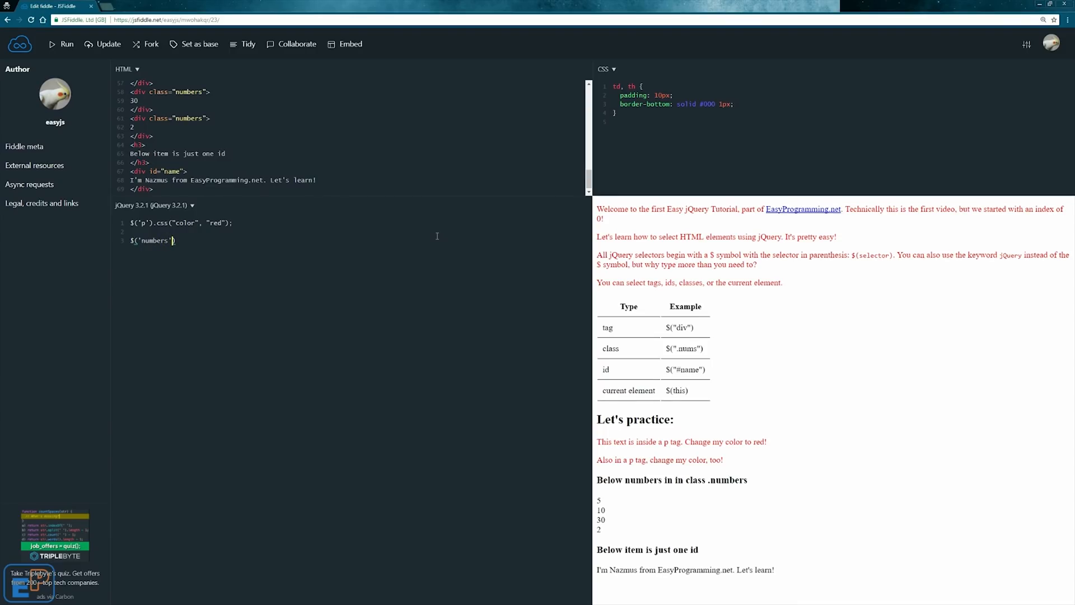
pyautogui.write('.append')
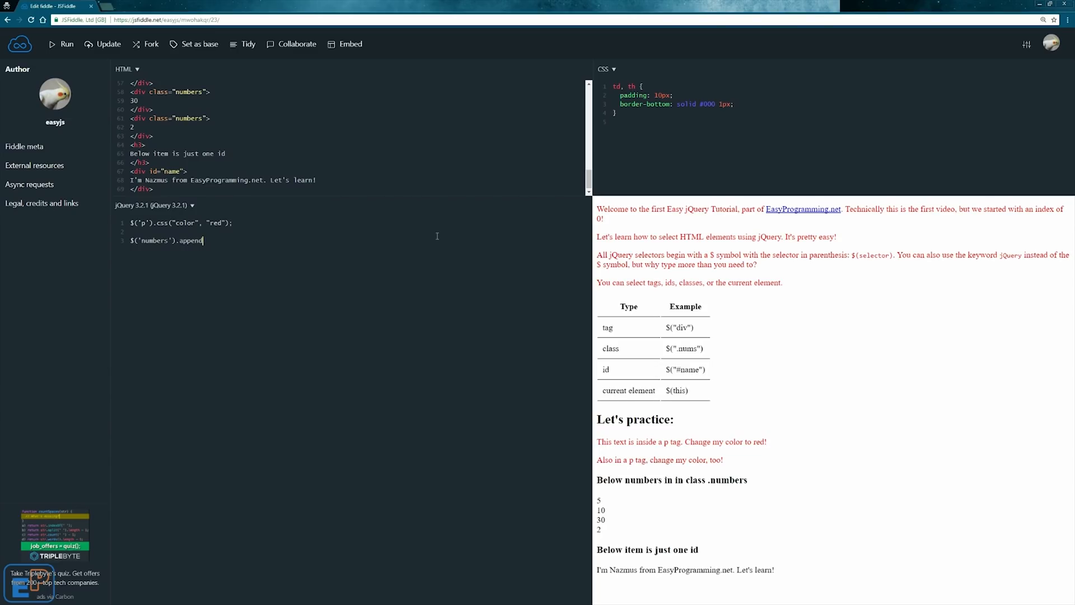
pyautogui.write('()')
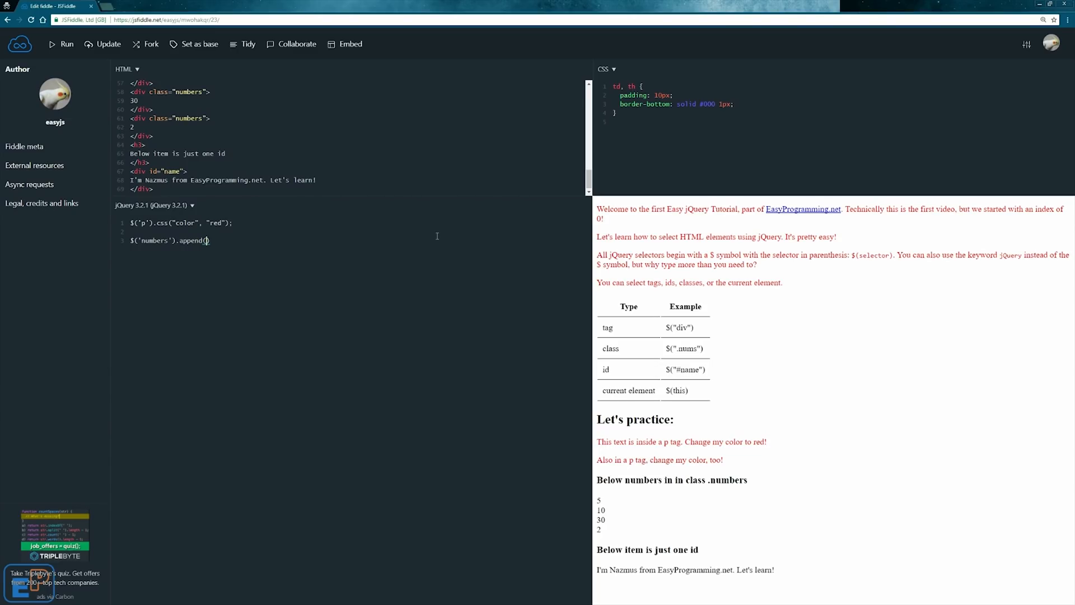
pyautogui.write('"')
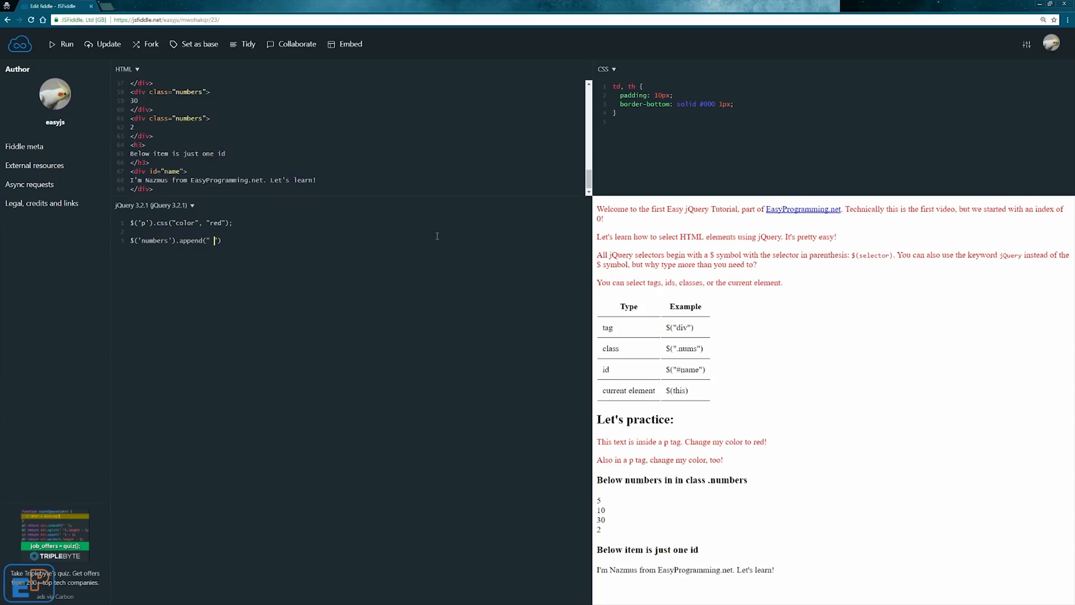
pyautogui.write("Yup, it's a number")
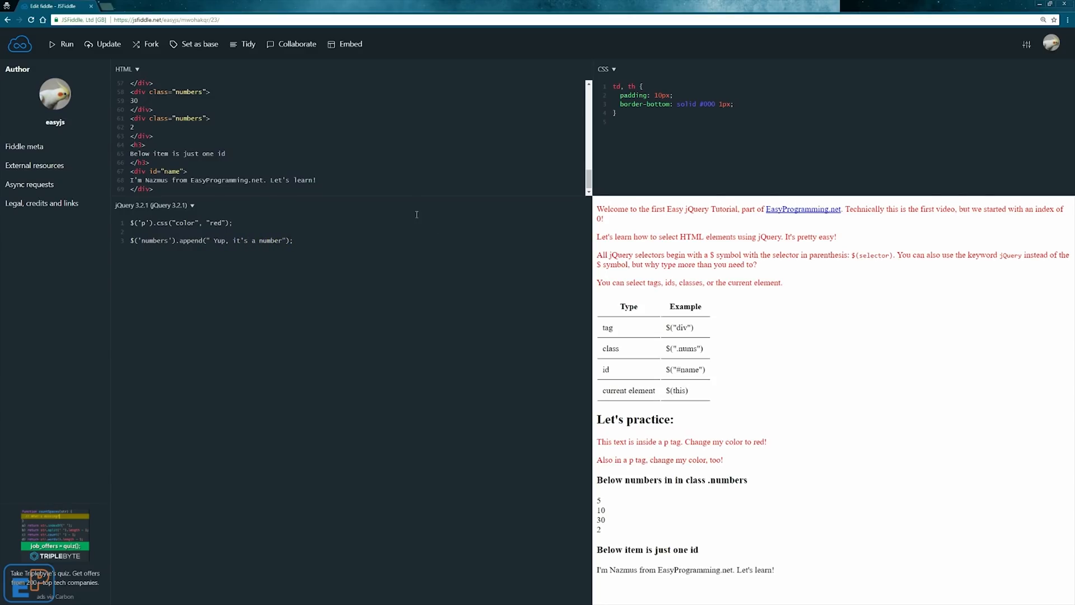
pyautogui.scroll(3)
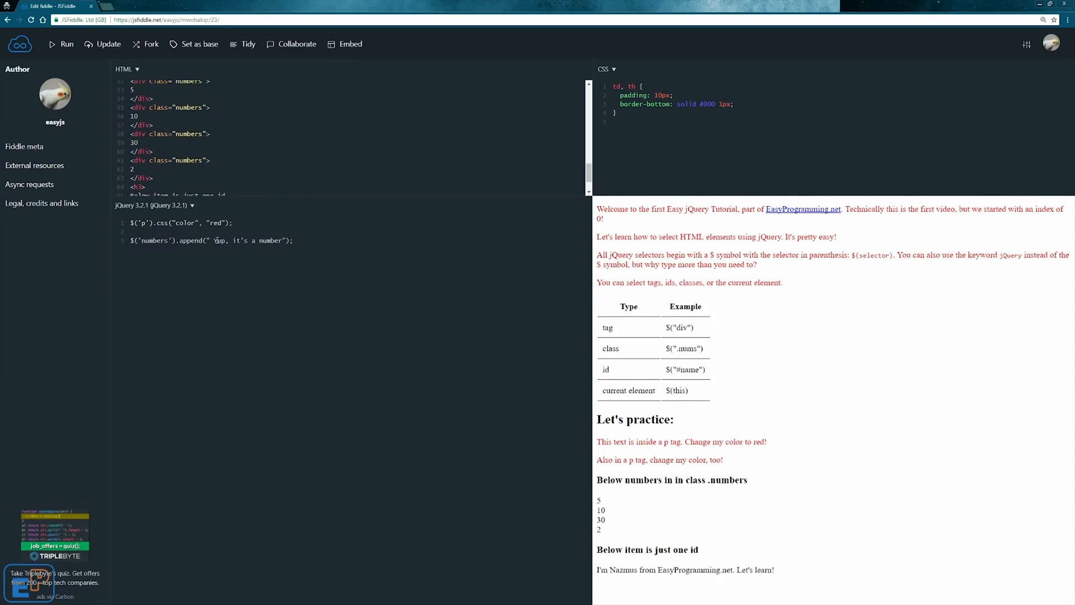
pyautogui.click(107, 43)
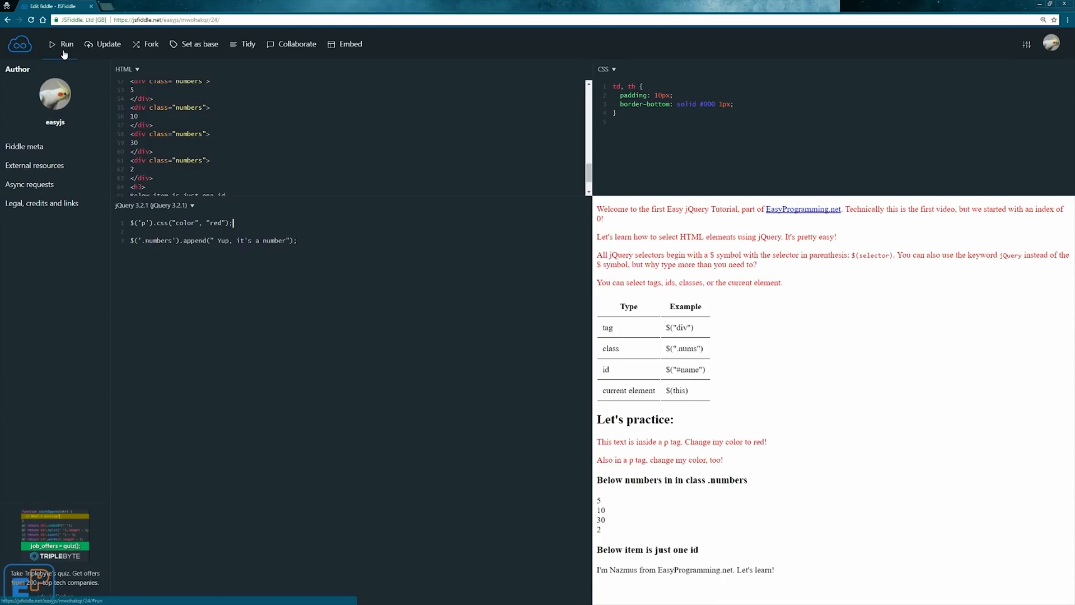
# Run the fiddle, highlight the appended 'Yup, it's a number' text, and start a $() line
pyautogui.click(62, 44)
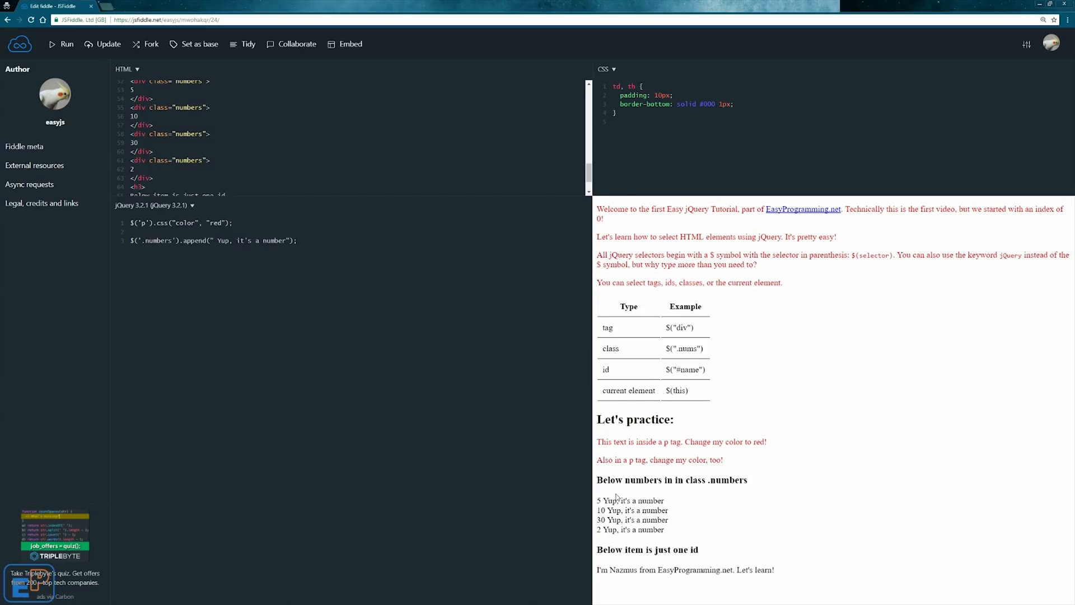
pyautogui.doubleClick(633, 501)
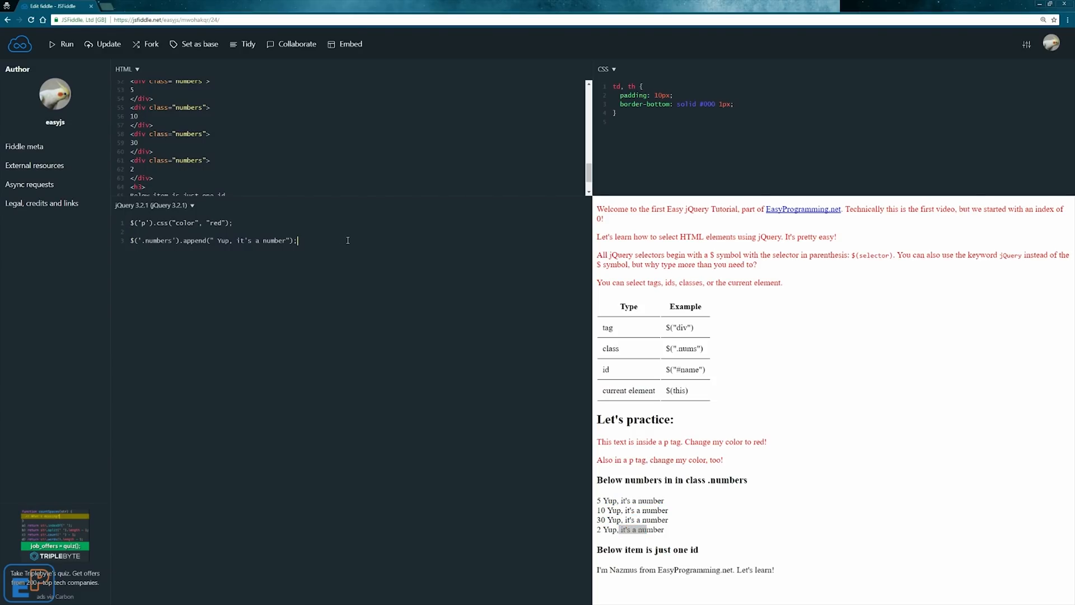
pyautogui.write('$()')
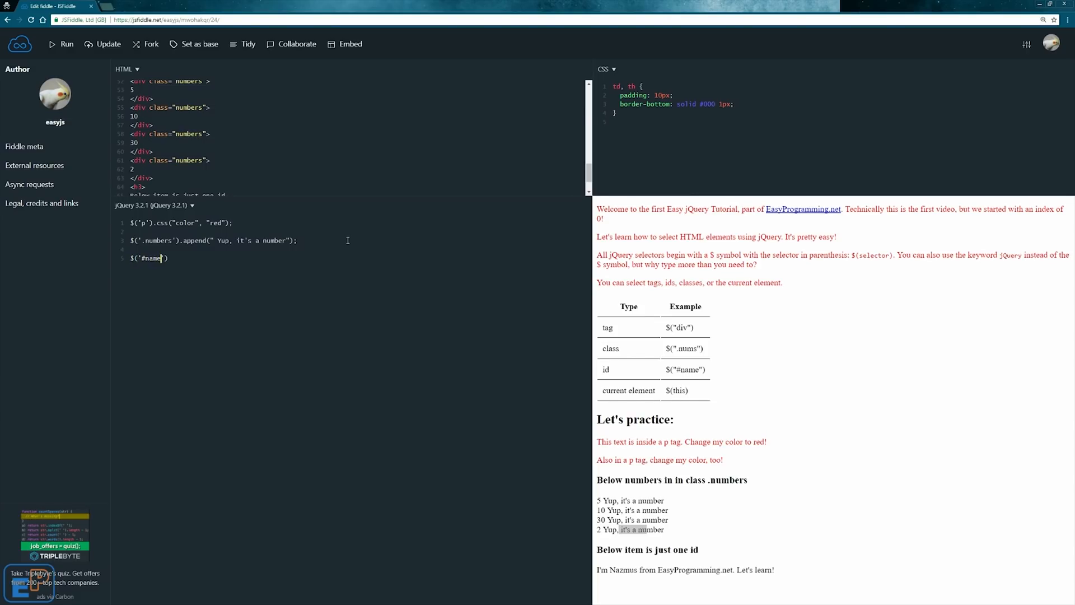
# Write $('#name').animate({'font-size': '3em'}) as the third JavaScript line
pyautogui.write('.')
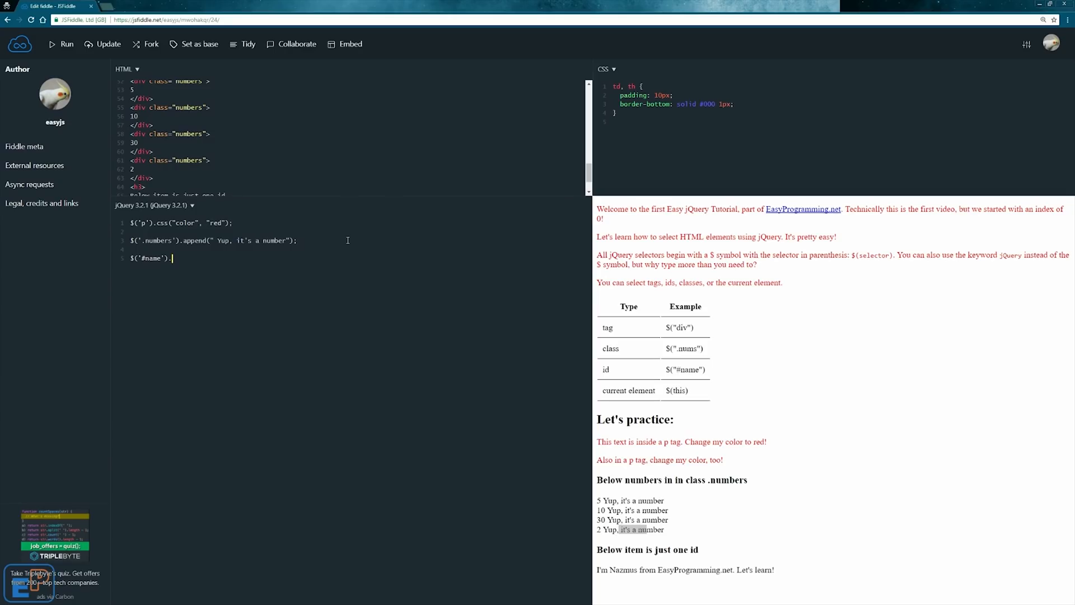
pyautogui.moveTo(140, 252)
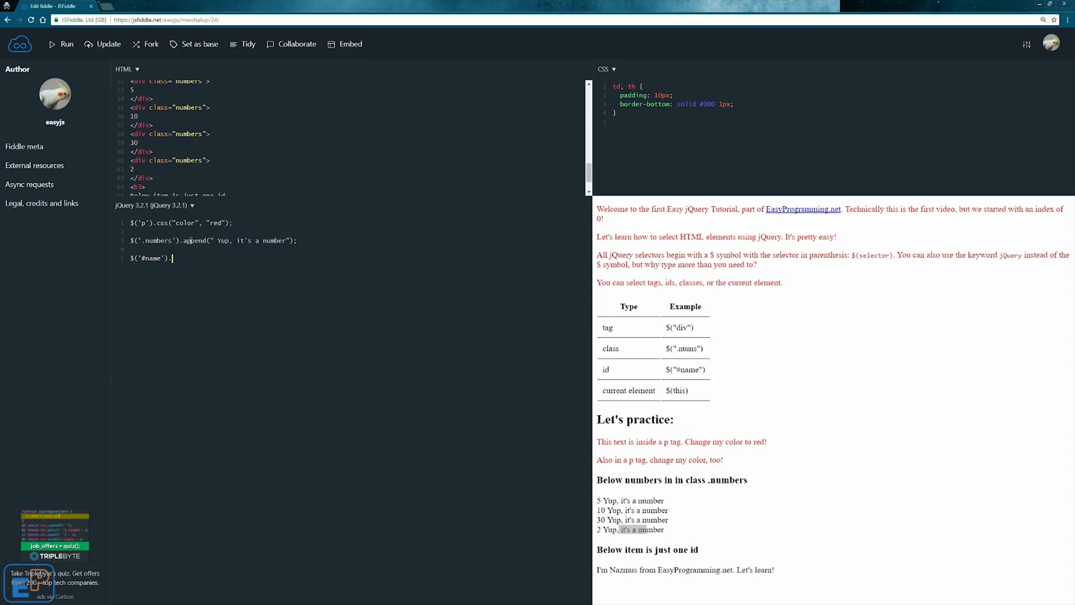
pyautogui.write('ani')
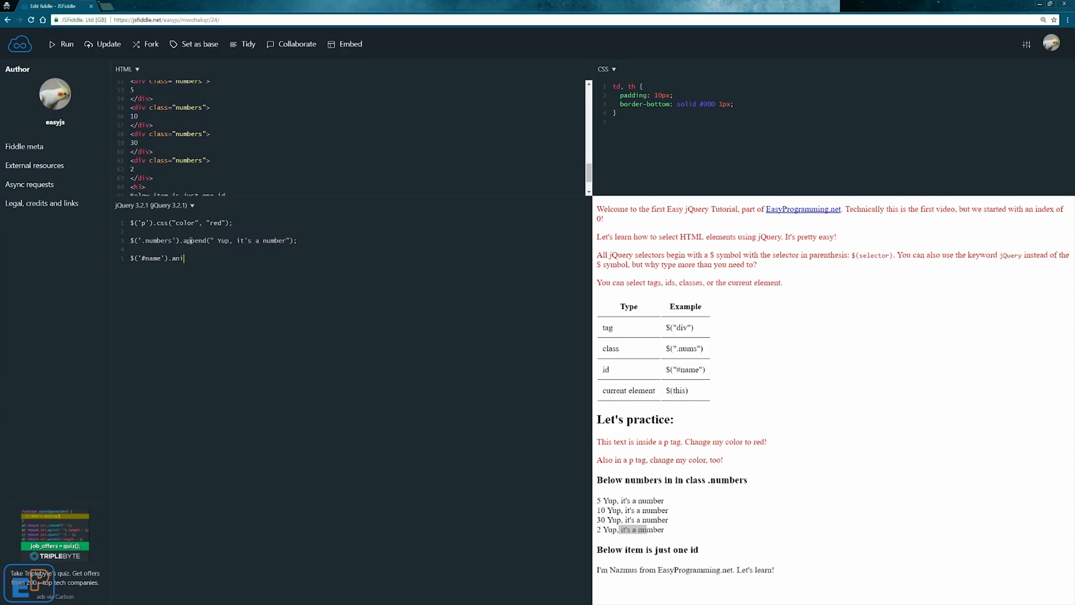
pyautogui.write('mate')
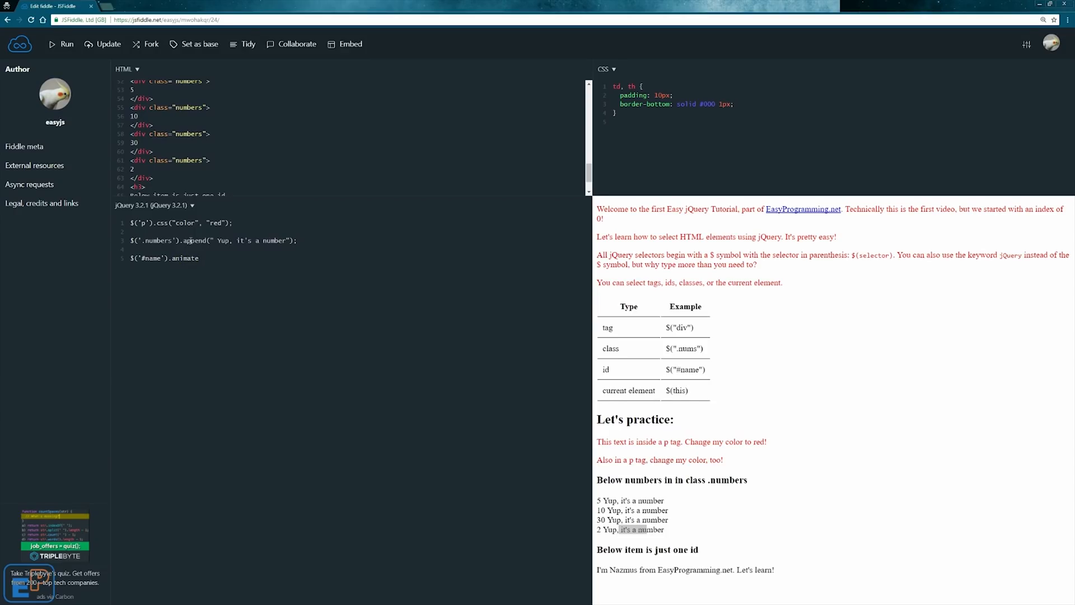
pyautogui.click(199, 257)
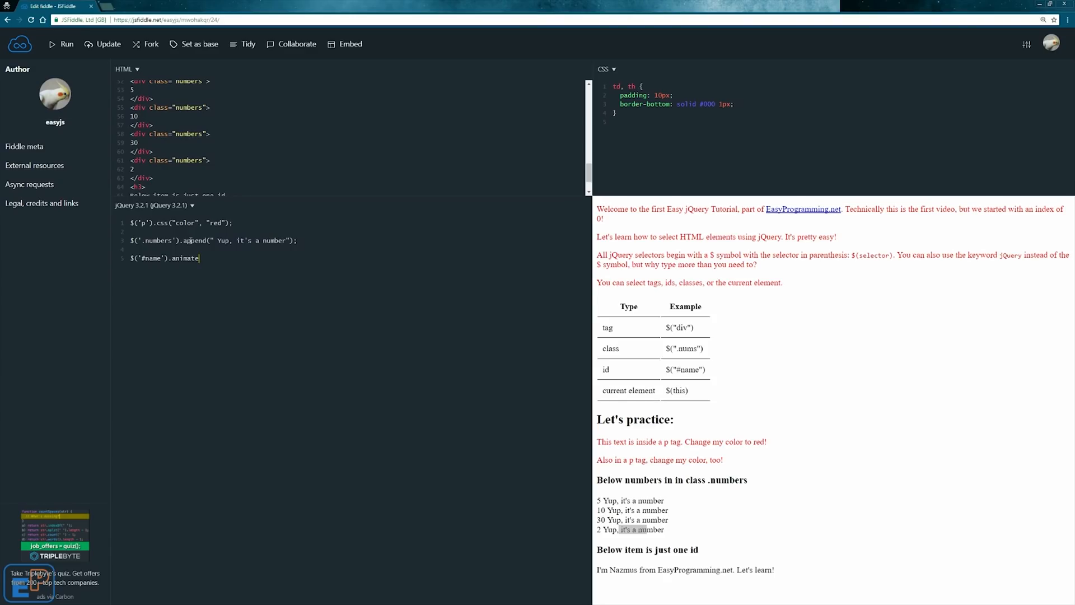
pyautogui.write('()')
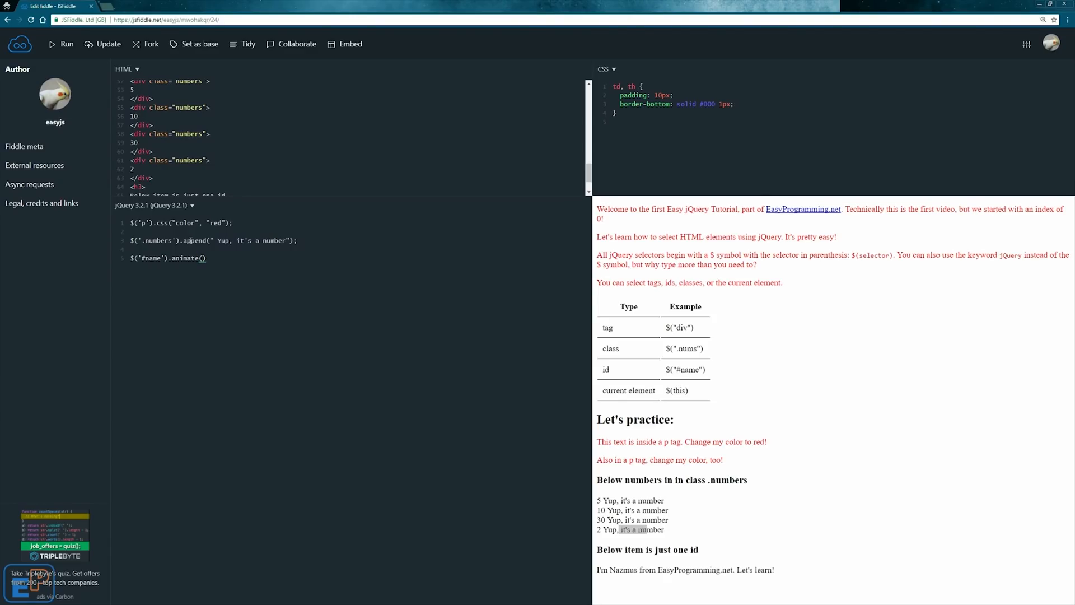
pyautogui.write('""')
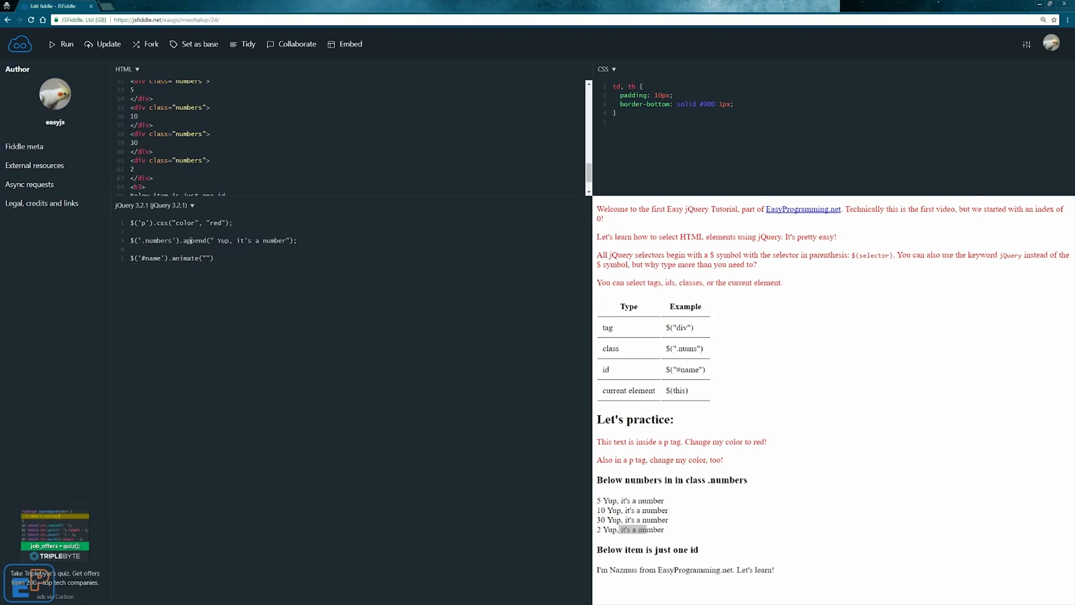
pyautogui.press('Backspace')
pyautogui.write('{')
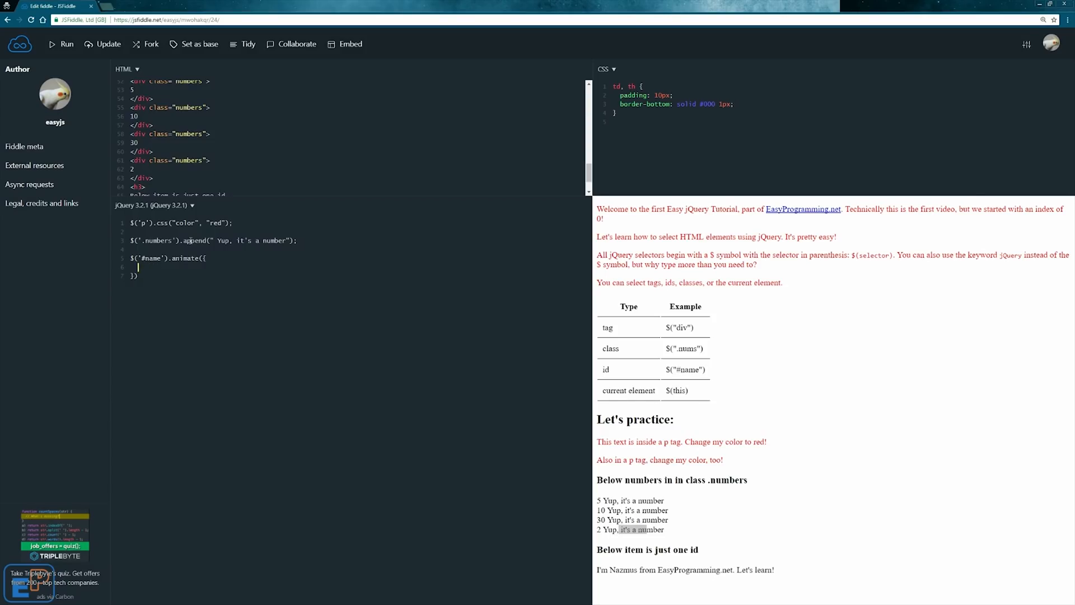
pyautogui.write("'font-size': '")
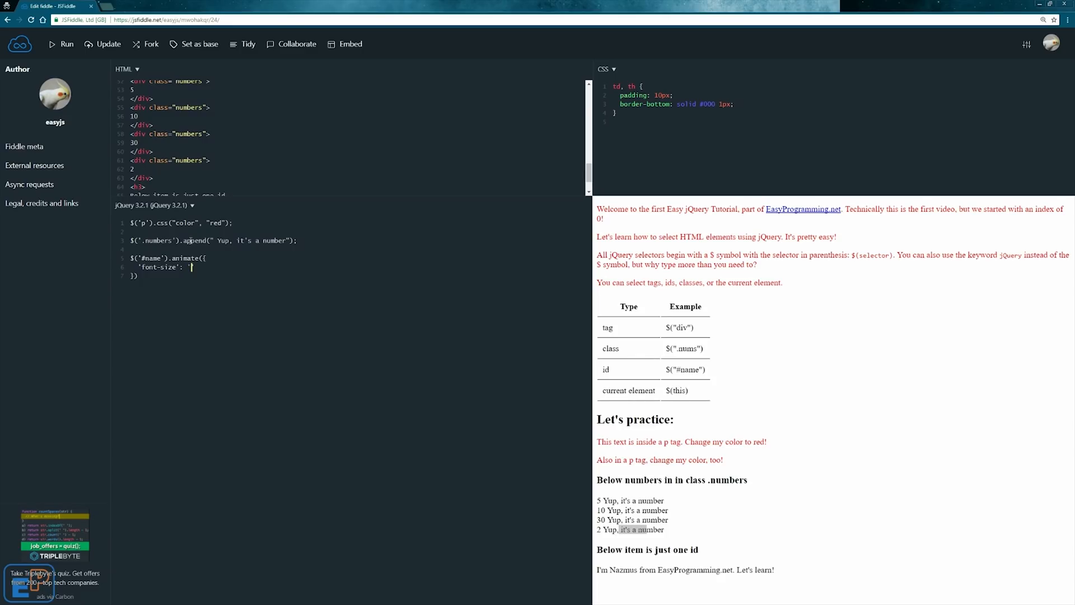
pyautogui.write("3em'}).dela")
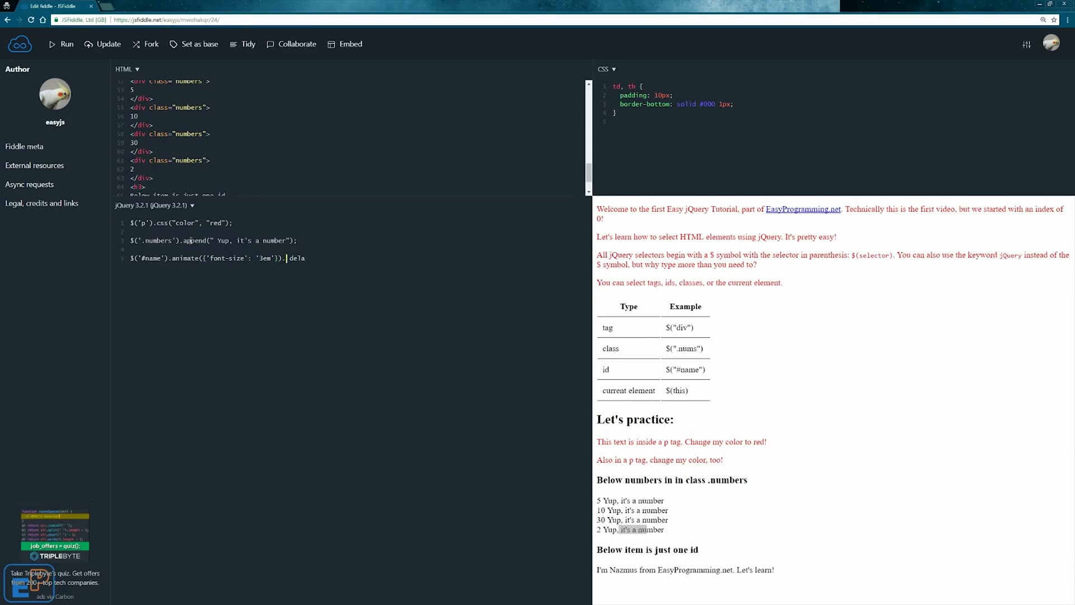
# Chain .delay(1000).animate({'font-size': '1em'}); onto the #name animation
pyautogui.write('y')
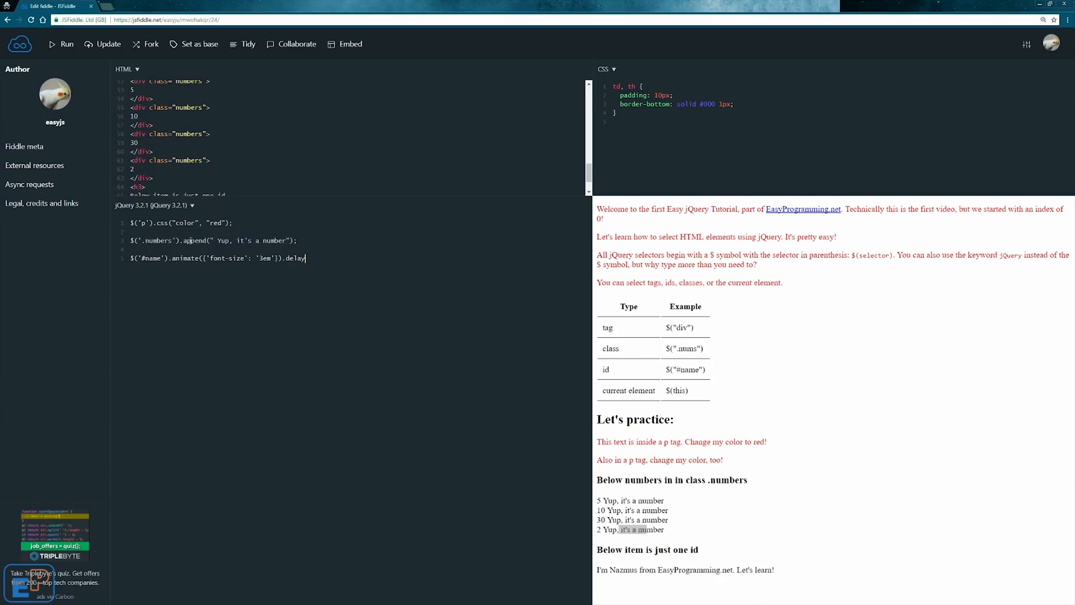
pyautogui.write('()')
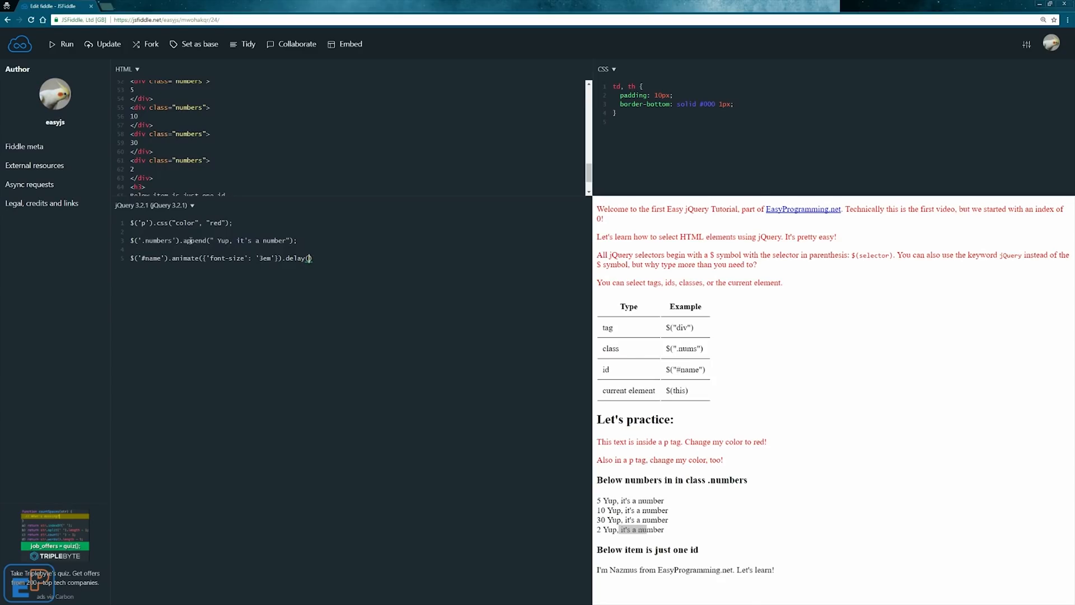
pyautogui.write('1000')
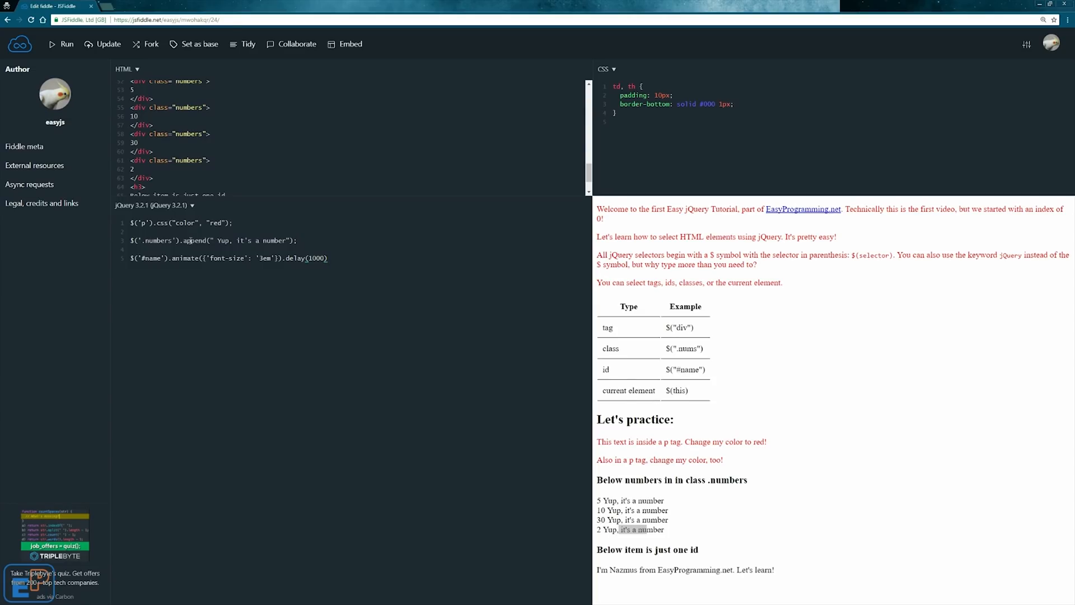
pyautogui.click(331, 260)
pyautogui.write('.')
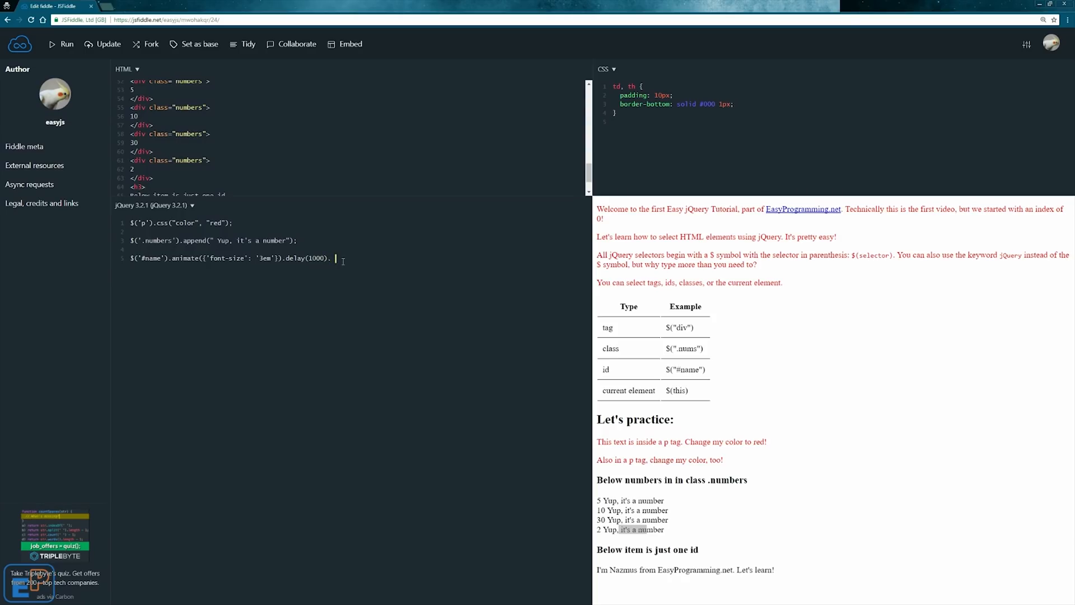
pyautogui.write('animate()')
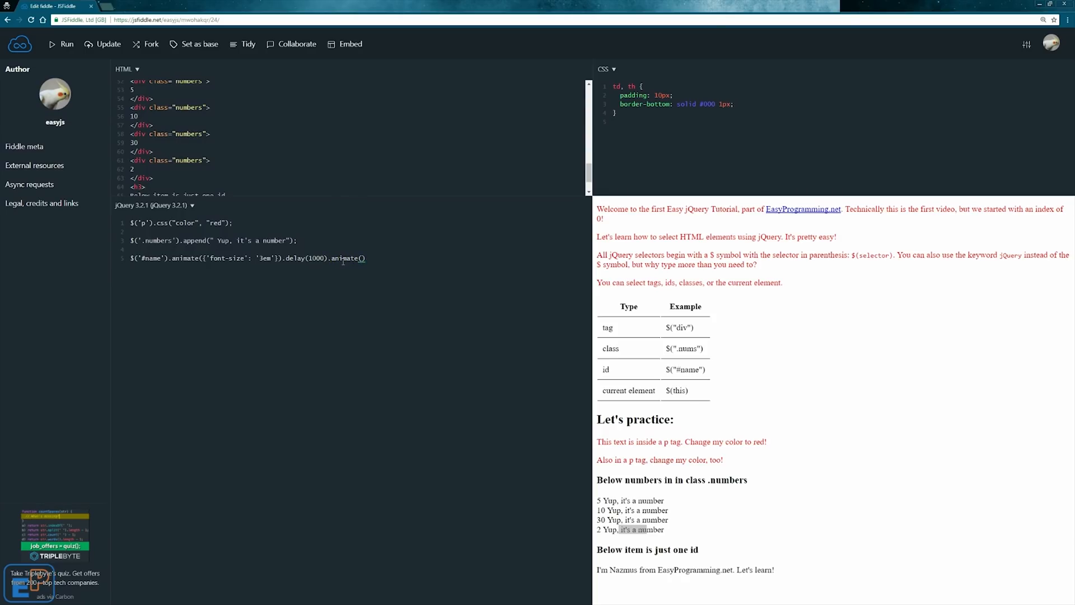
pyautogui.write("{'font-size':")
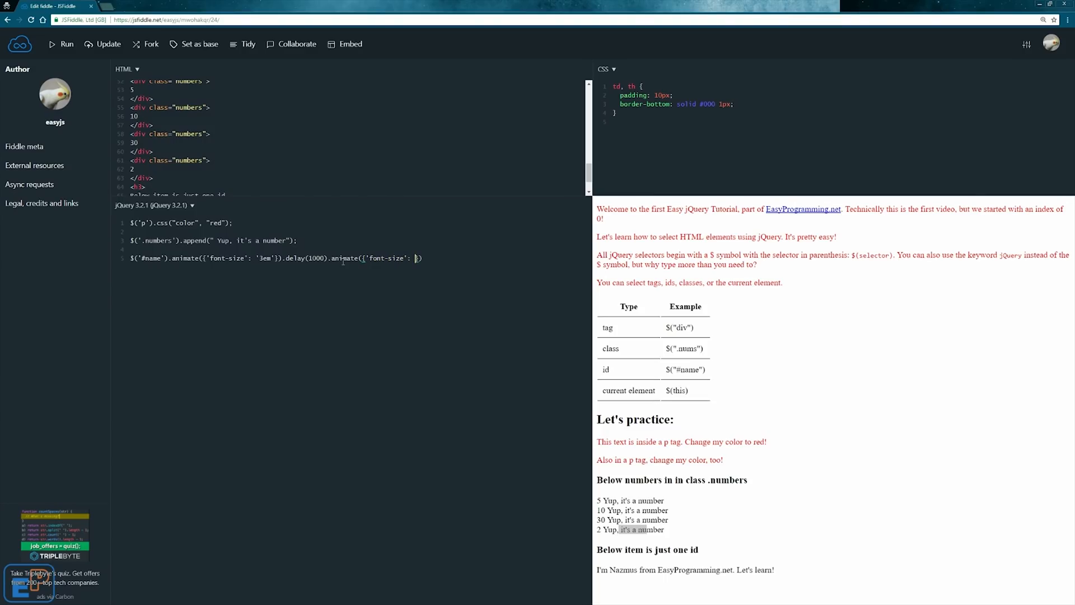
pyautogui.write("1em'")
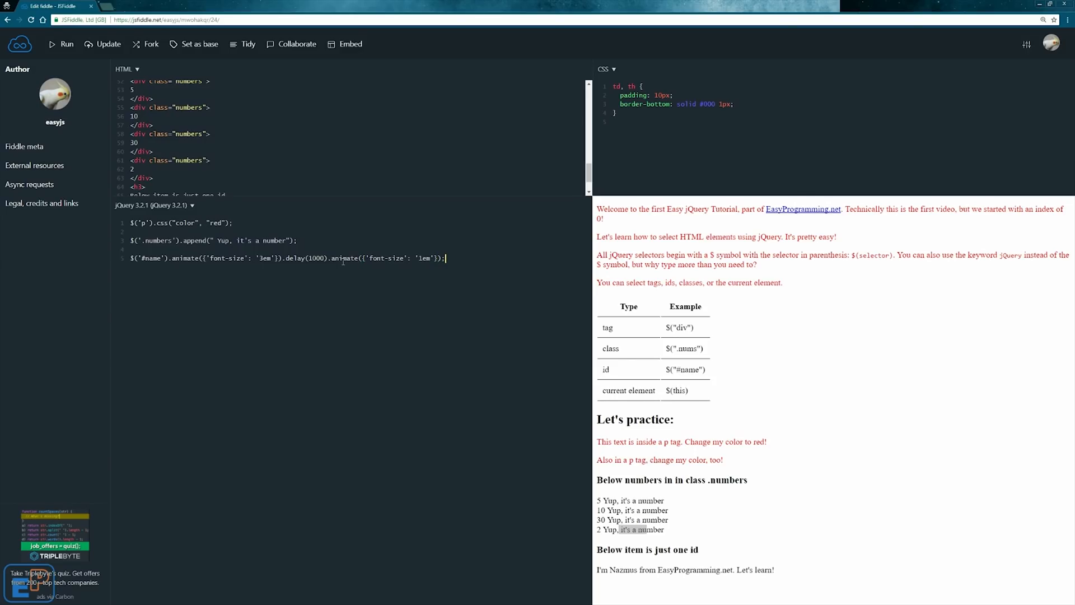
pyautogui.moveTo(357, 275)
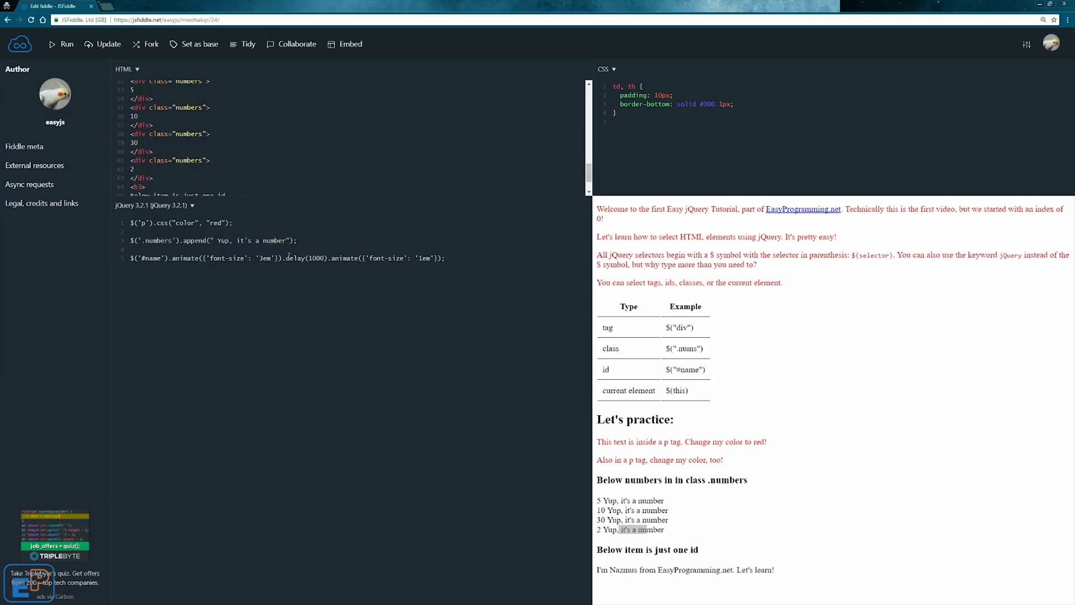
# Run the fiddle and append <br /> line breaks at the end of the HTML
pyautogui.click(61, 44)
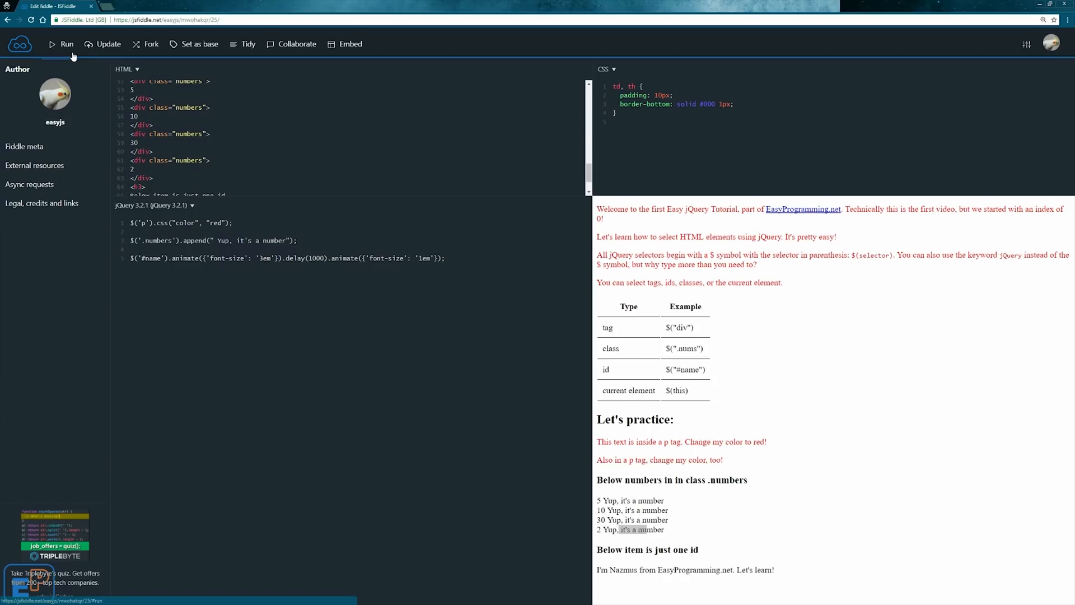
pyautogui.moveTo(637, 565)
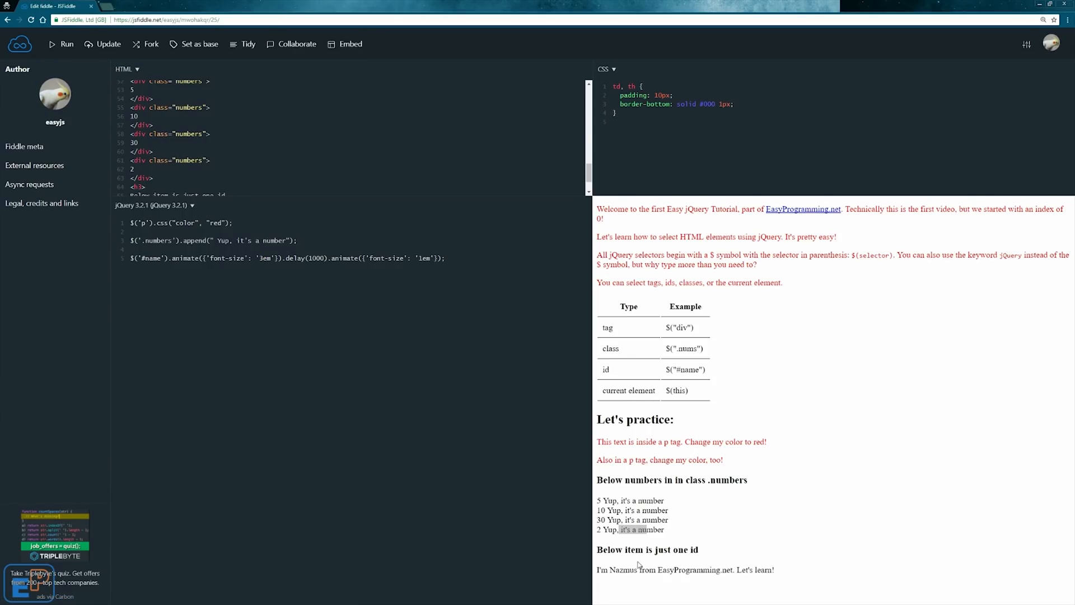
pyautogui.scroll(-3)
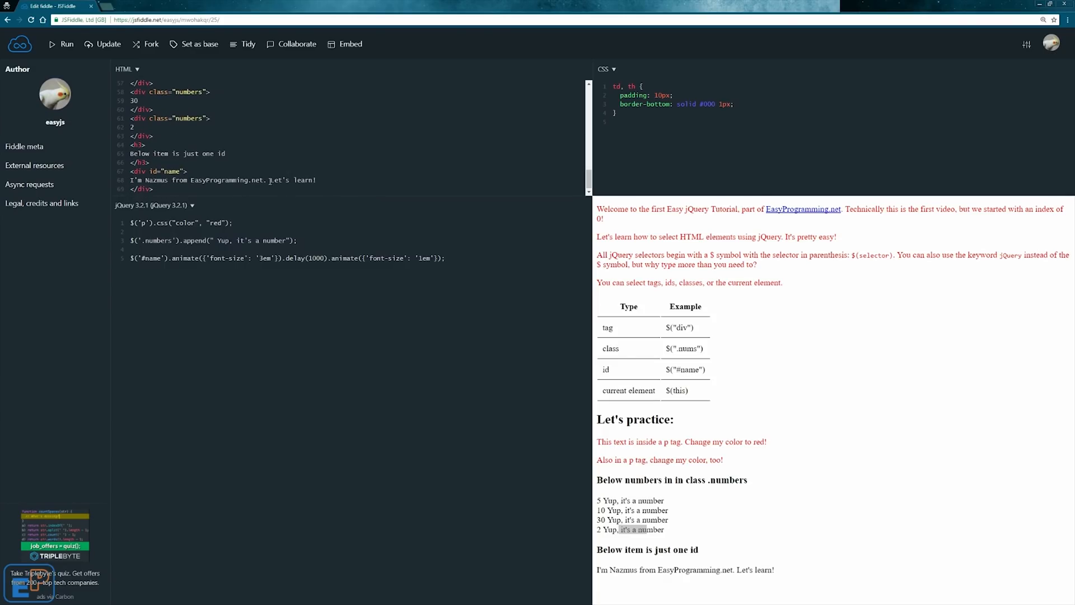
pyautogui.scroll(-3)
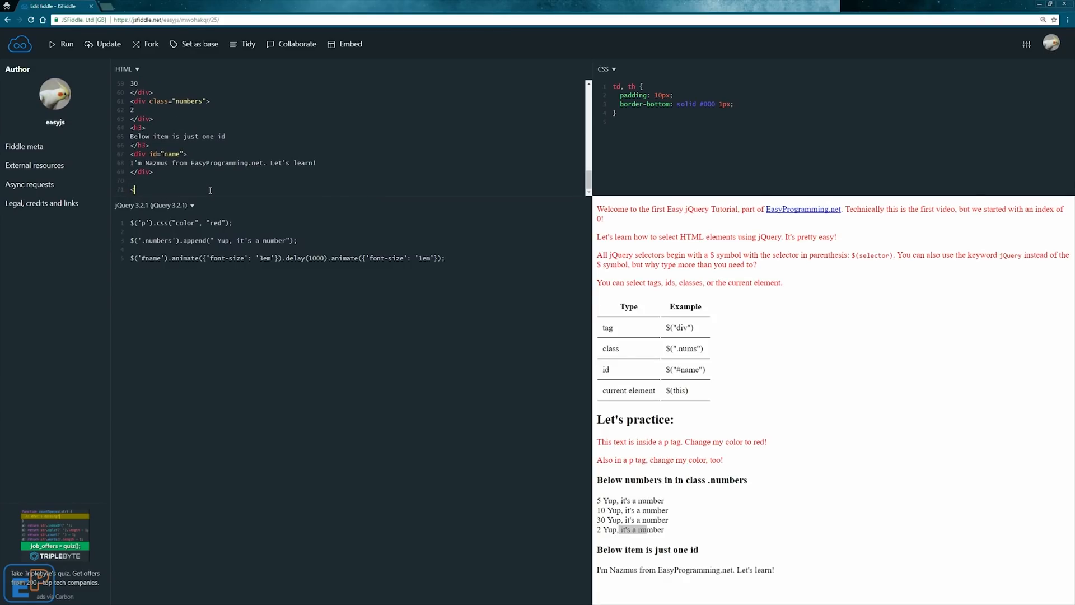
pyautogui.write('<br /><br /><br /><br />')
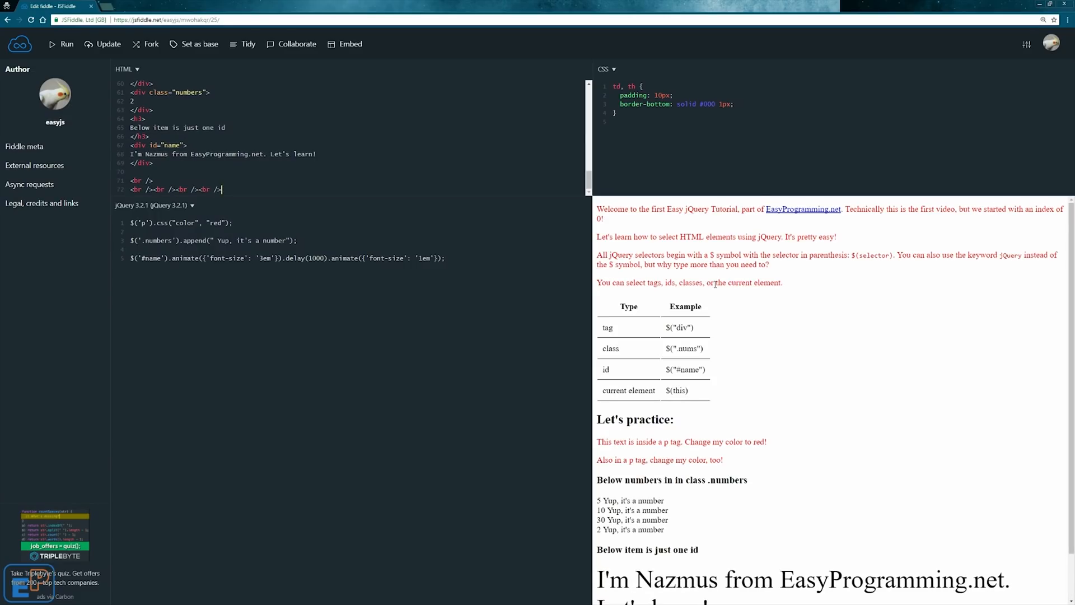
# Rerun the fiddle several times to watch the name text grow and shrink
pyautogui.click(62, 43)
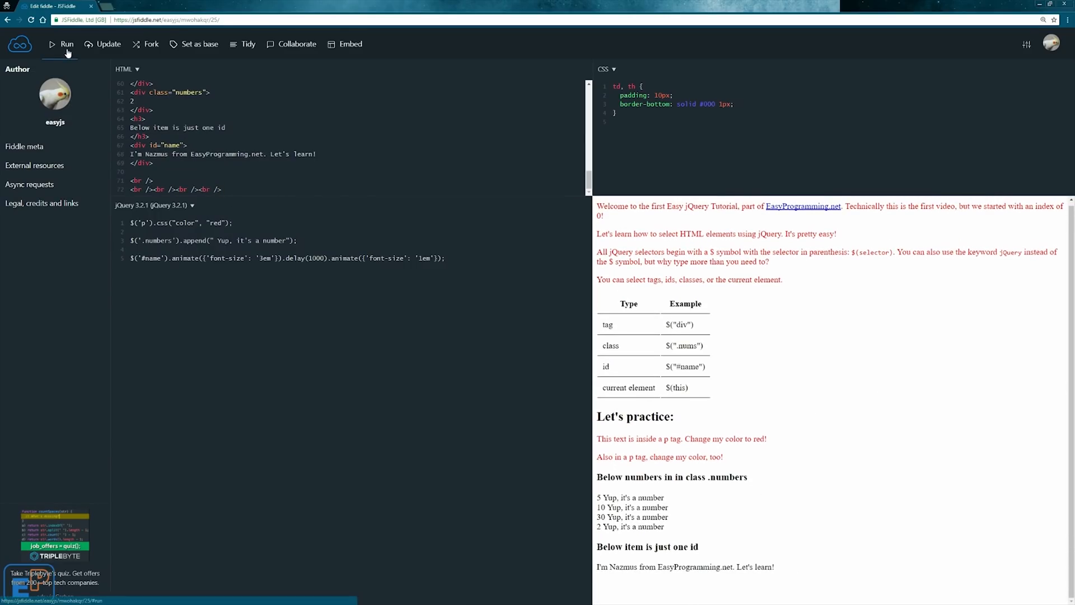
pyautogui.scroll(-3)
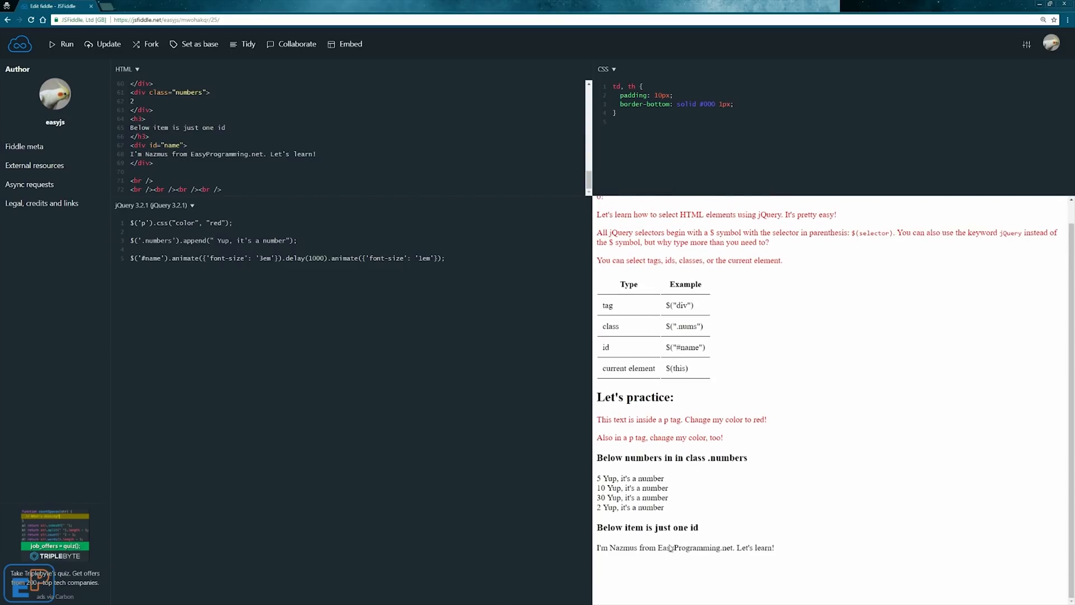
pyautogui.moveTo(651, 448)
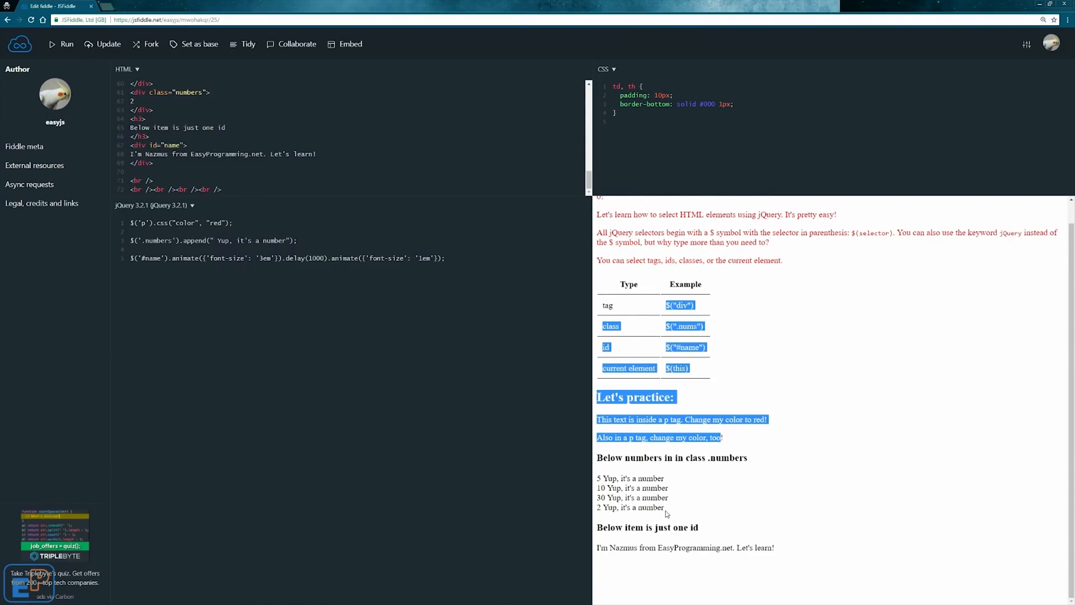
pyautogui.click(326, 265)
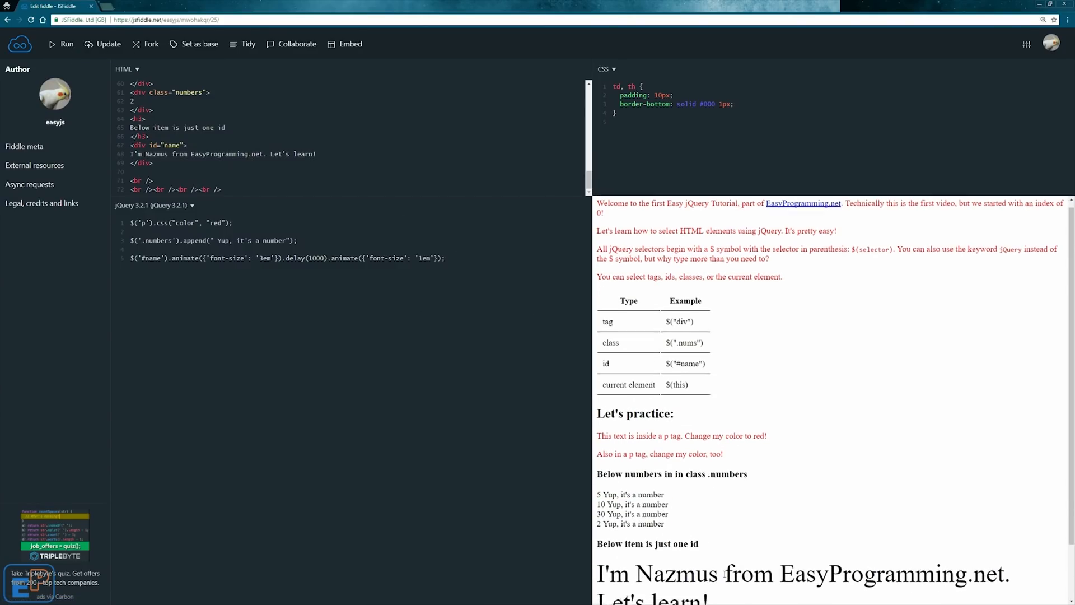
pyautogui.click(67, 44)
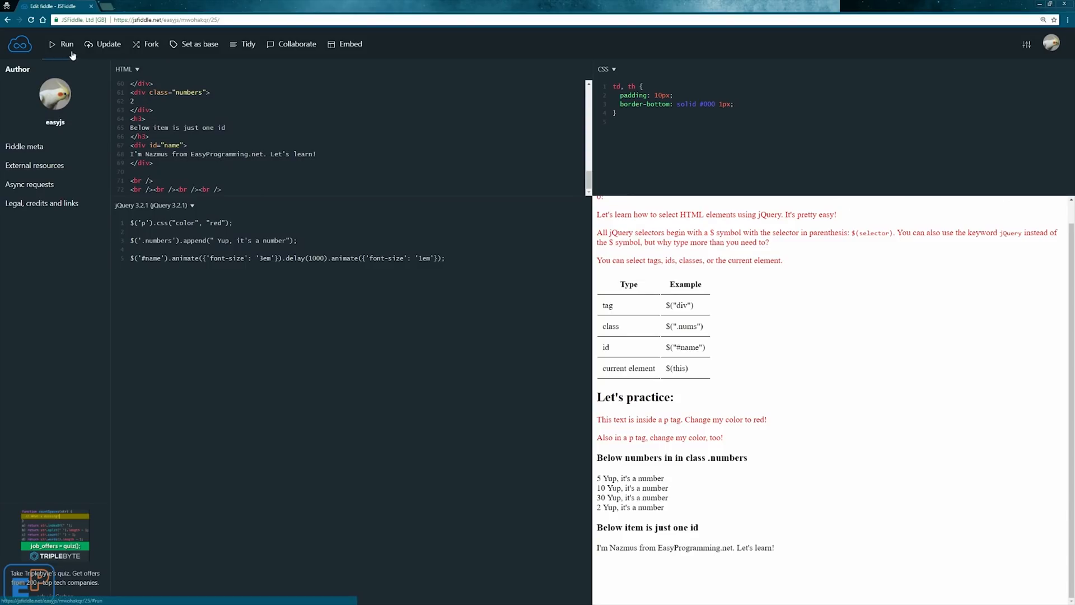
pyautogui.click(66, 43)
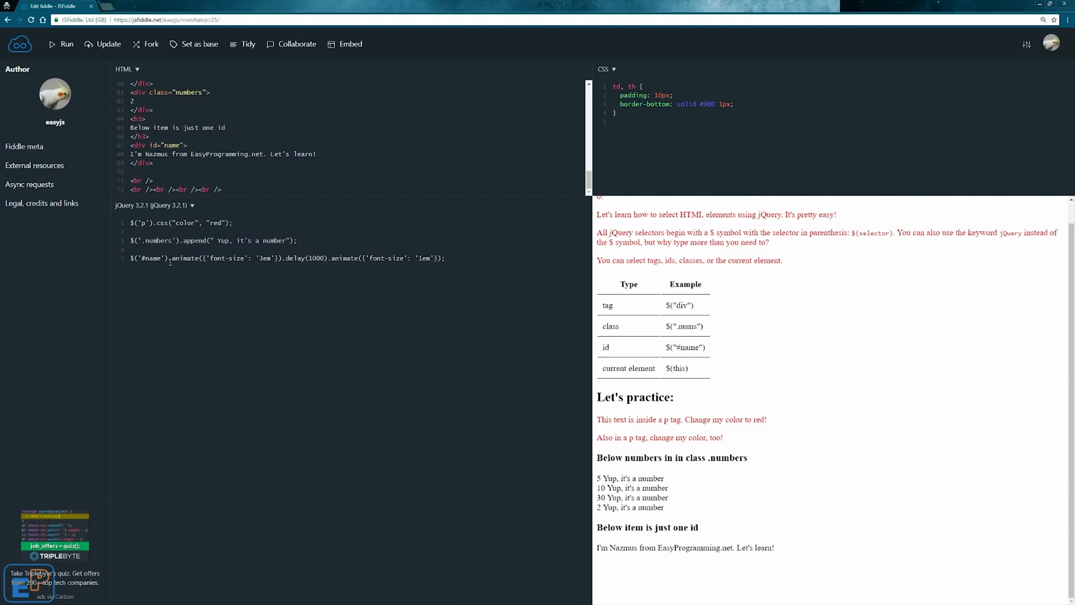
pyautogui.moveTo(678, 369)
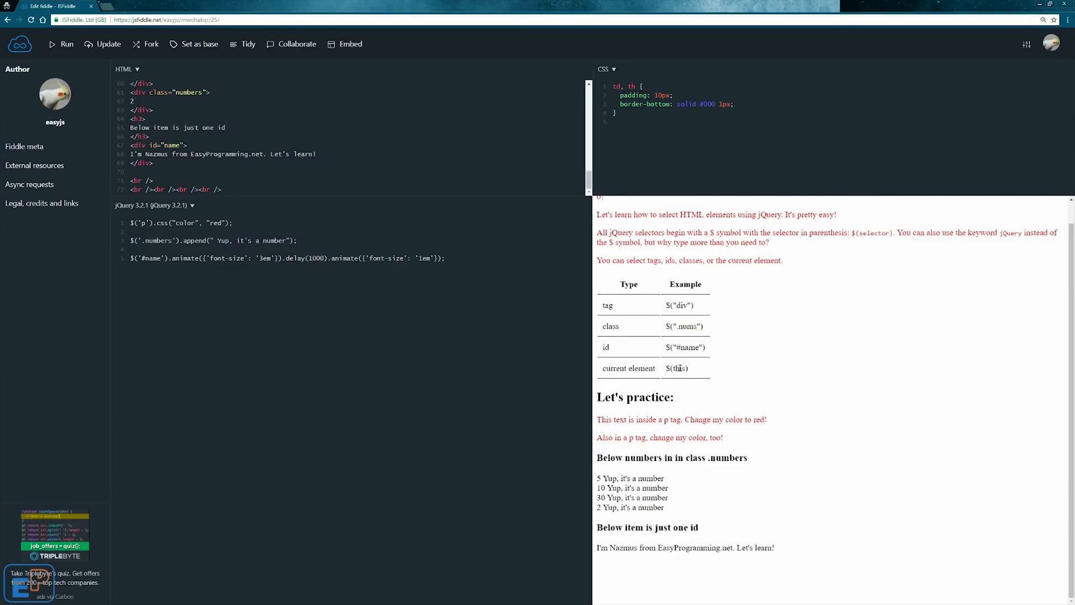
pyautogui.doubleClick(677, 369)
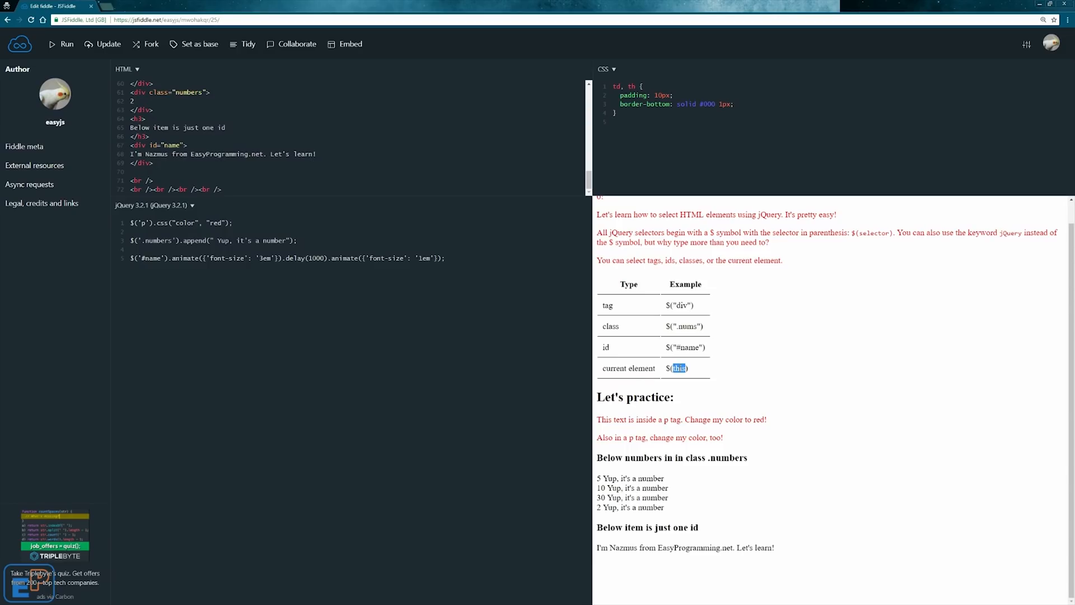
pyautogui.moveTo(621, 360)
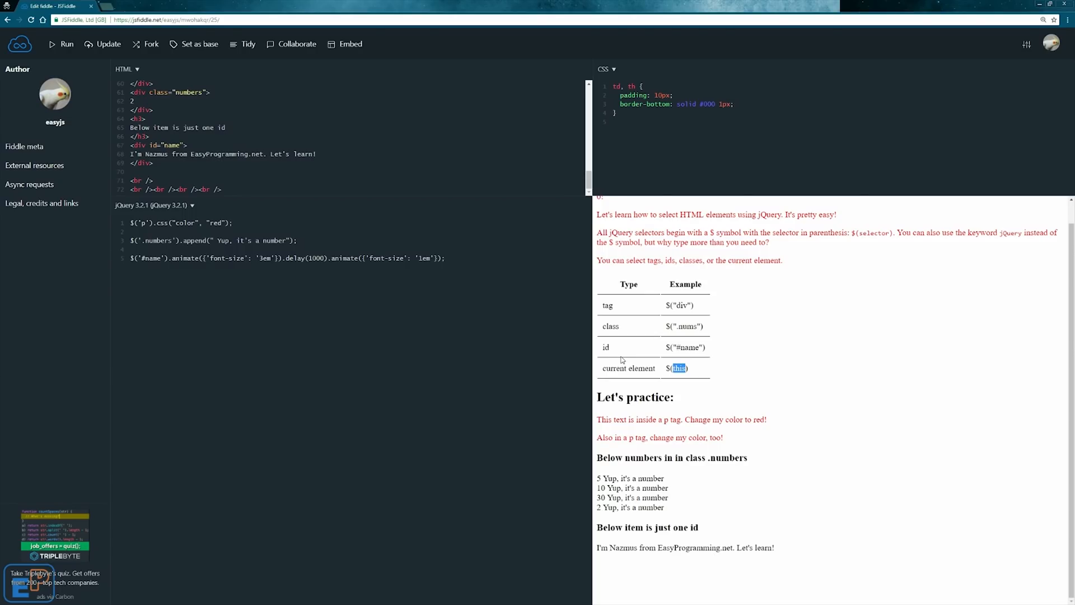
pyautogui.moveTo(666, 342)
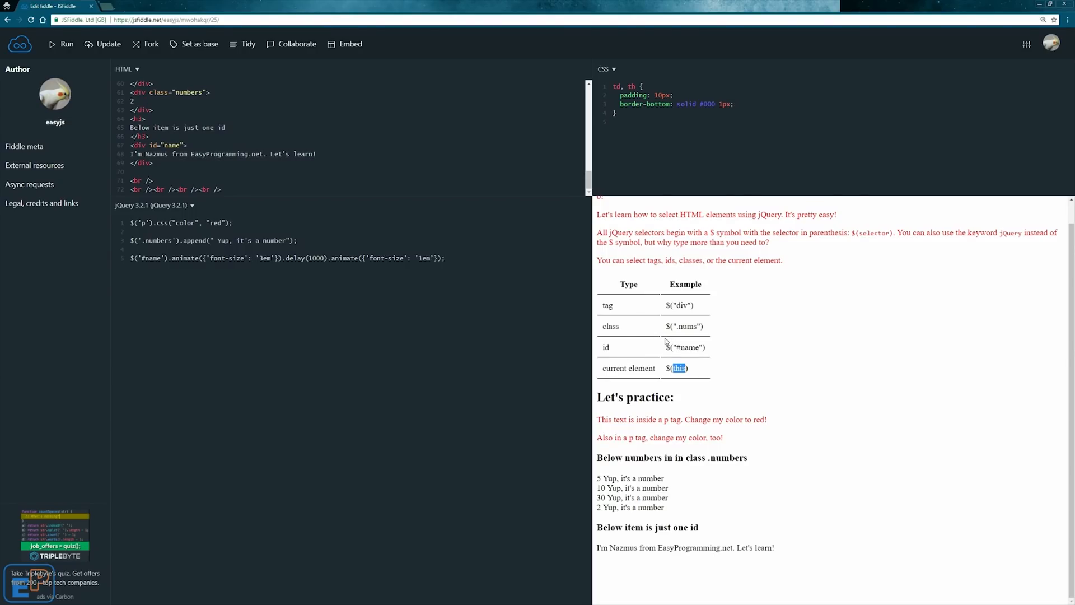
pyautogui.moveTo(525, 314)
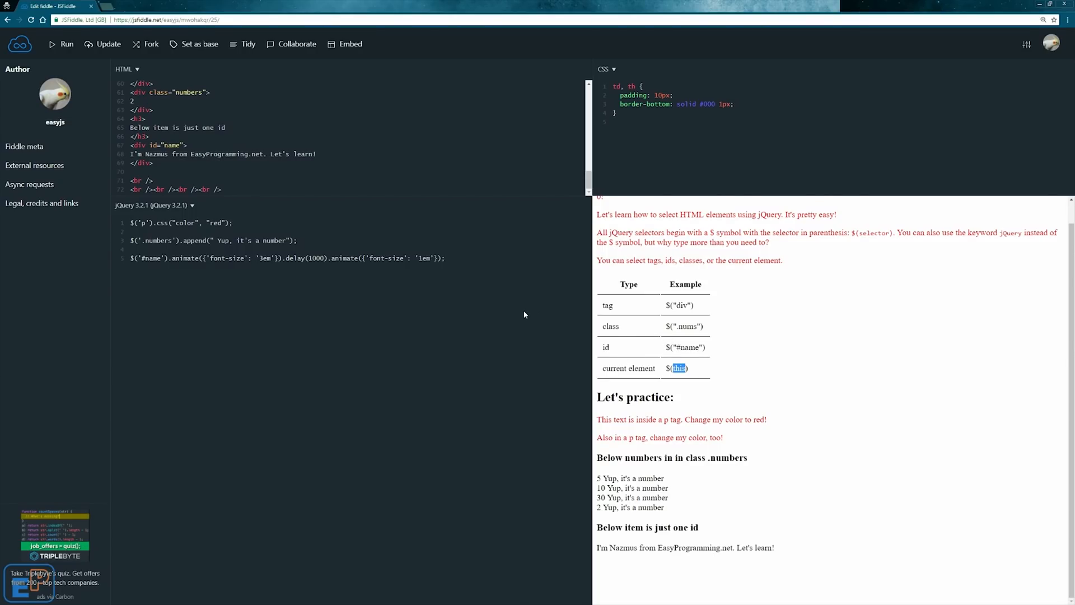